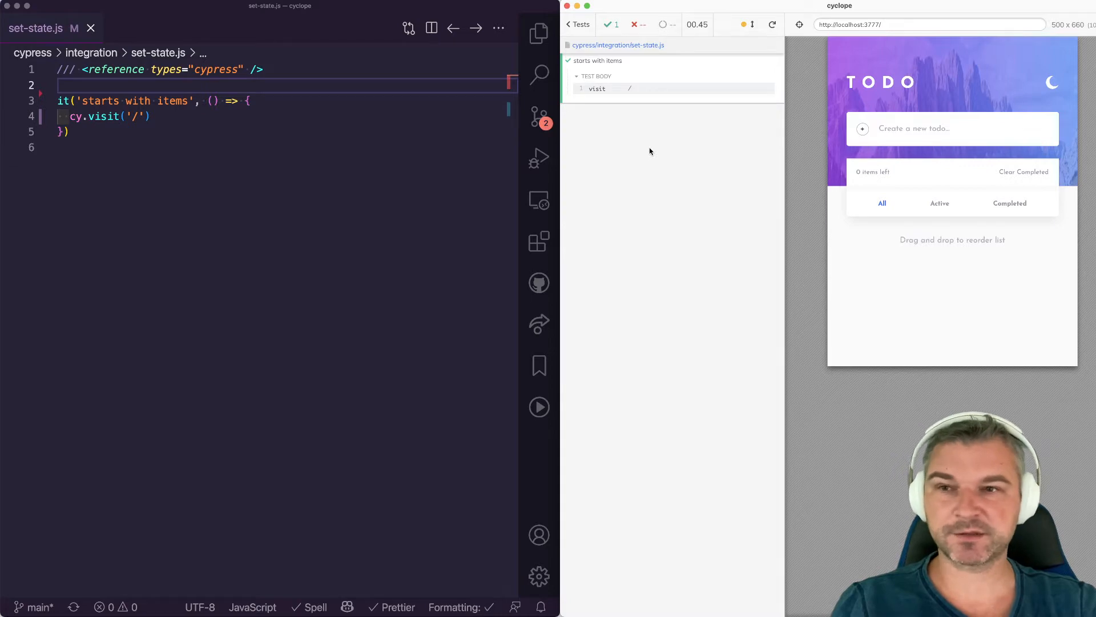
{"action": "mouse_move", "coordinate": [305, 170]}
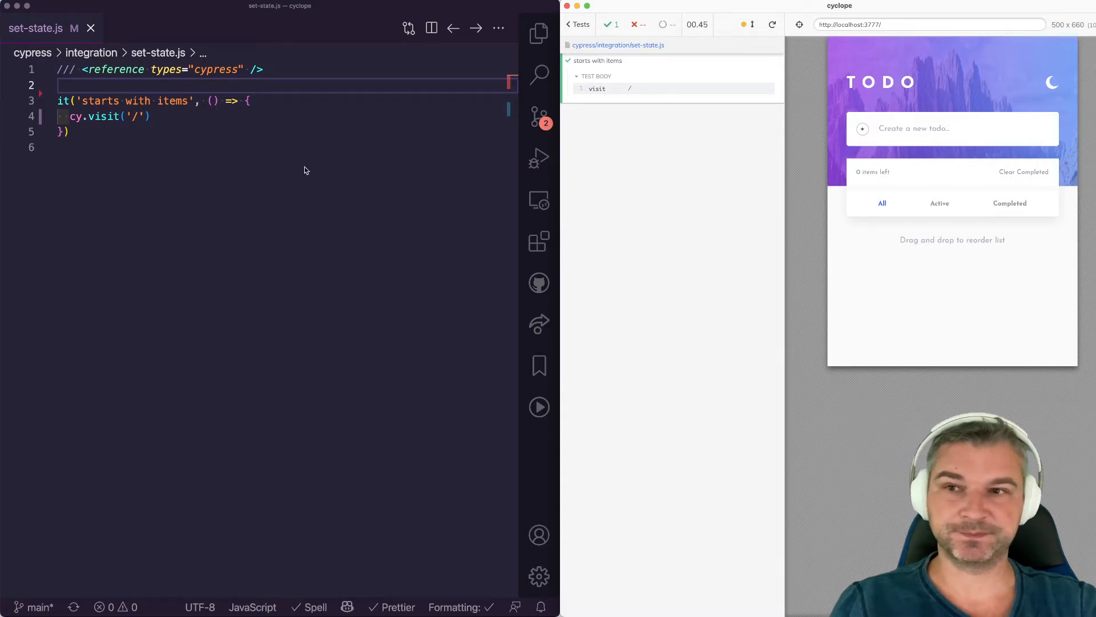
Open scripts.js and scroll to the localStorage read/save helpers and addTodo
{"action": "left_click", "coordinate": [134, 28]}
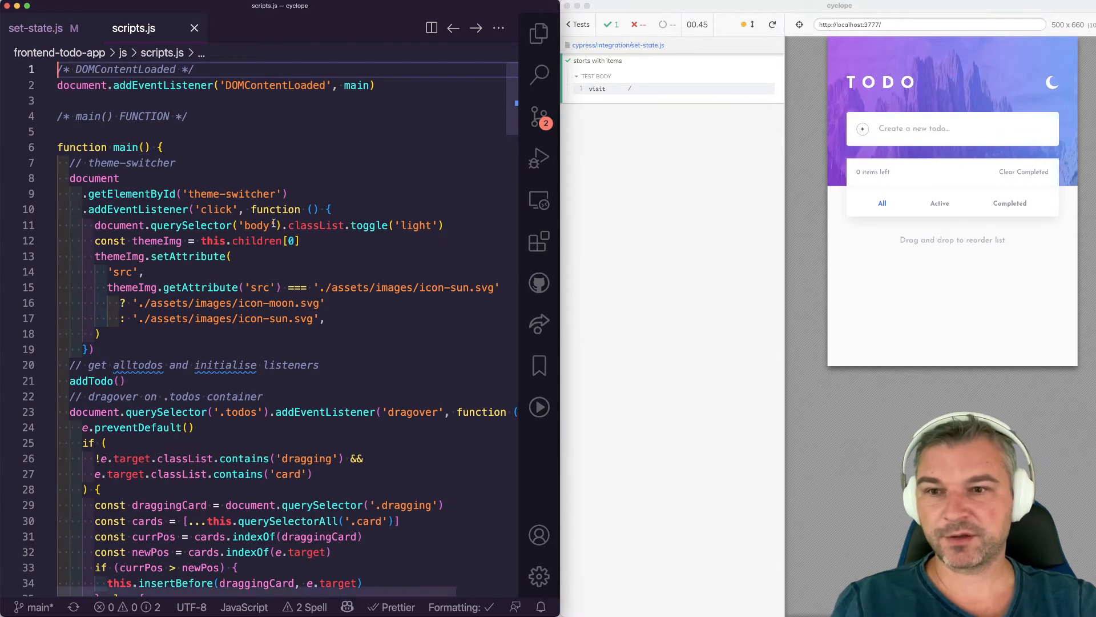
{"action": "scroll", "scroll_direction": "down", "scroll_amount": 3}
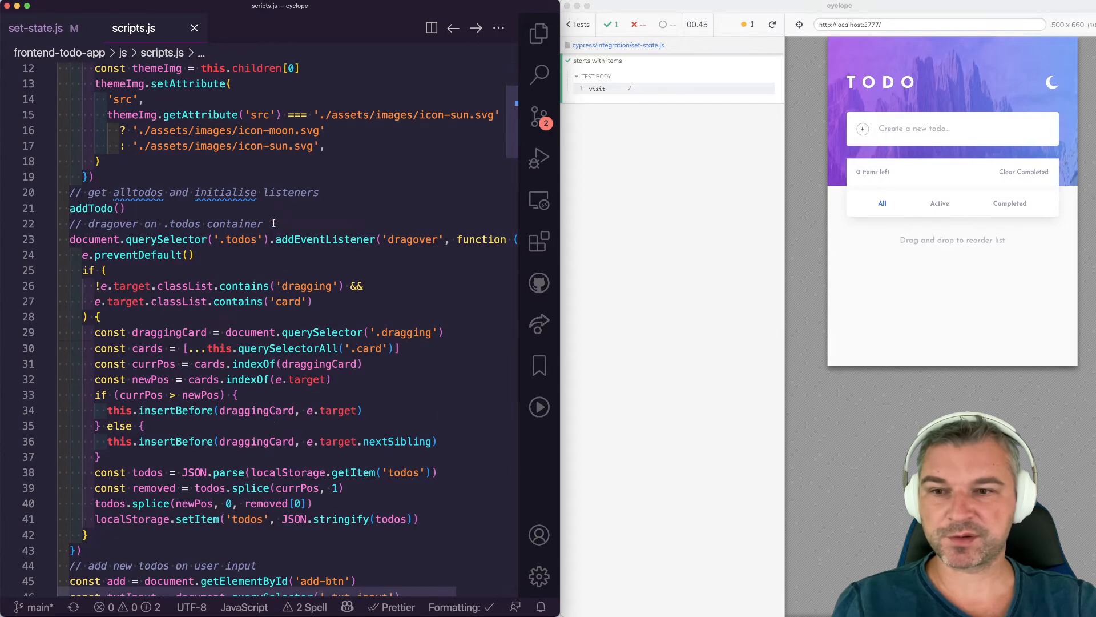
{"action": "scroll", "scroll_direction": "down", "scroll_amount": 3}
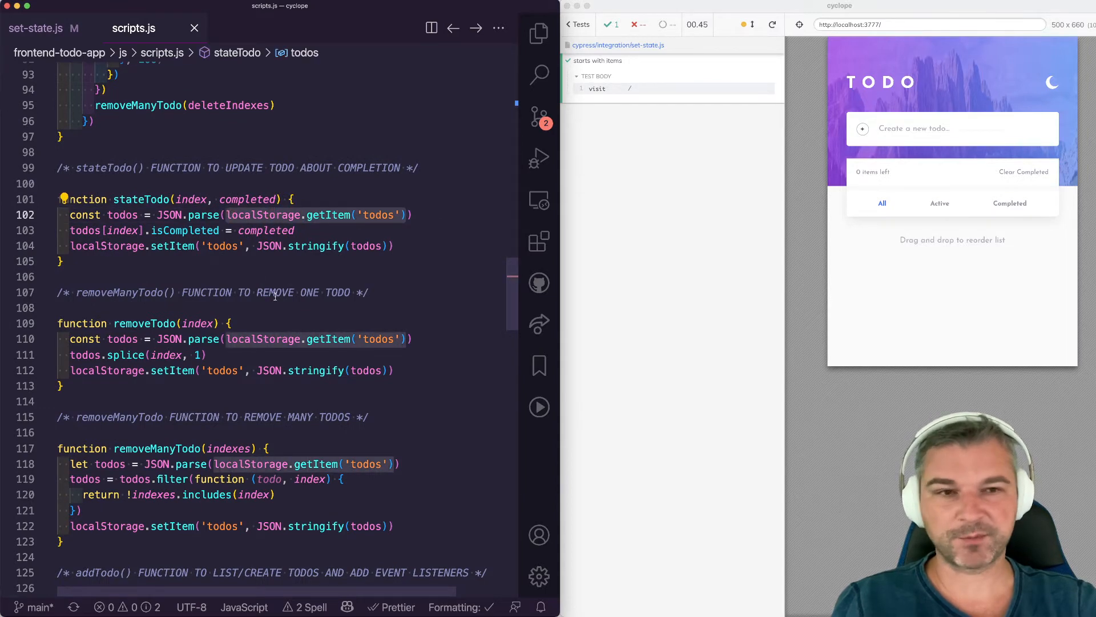
{"action": "scroll", "scroll_direction": "down", "scroll_amount": 3}
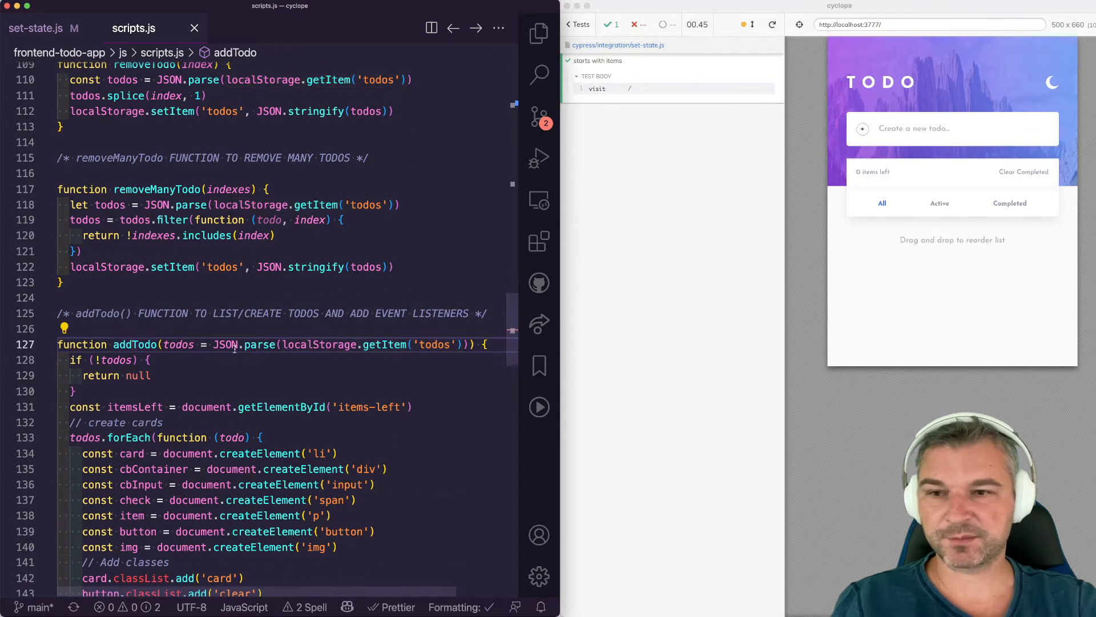
{"action": "mouse_move", "coordinate": [318, 344]}
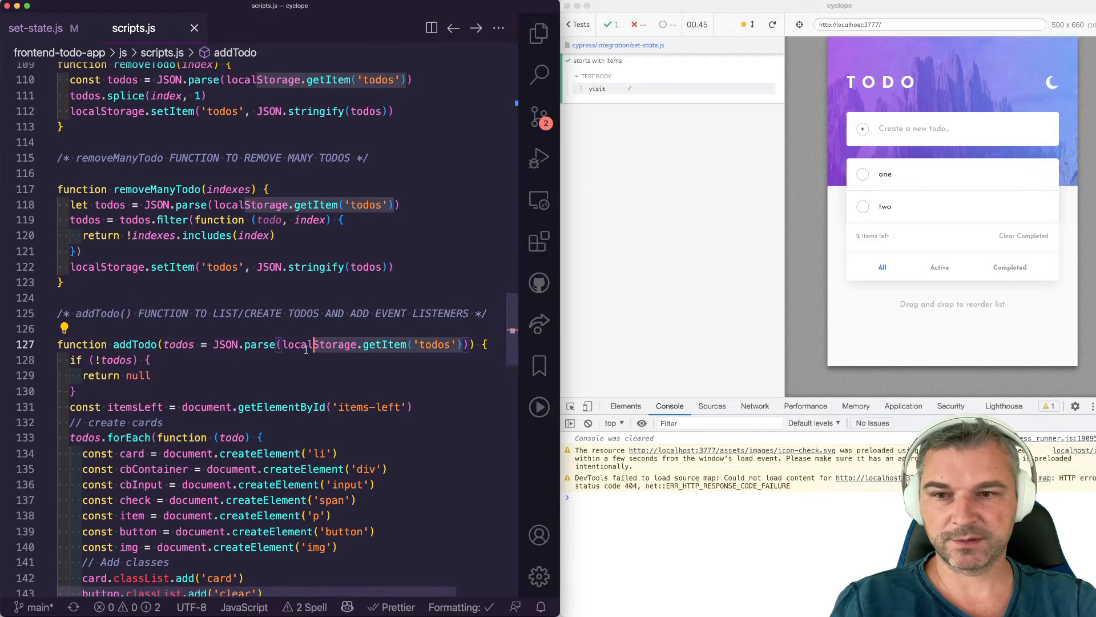
Run localStorage.getItem('todos') in the Cypress console to show the stored 'one' and 'two' JSON
{"action": "type", "text": "localStorage.getItem('todos')"}
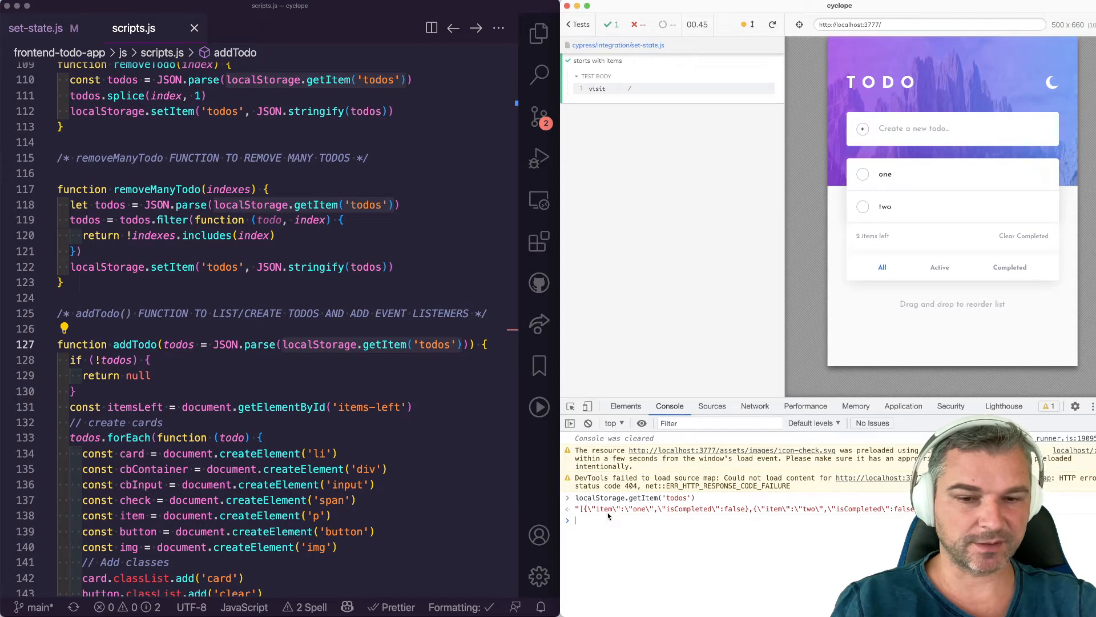
{"action": "mouse_move", "coordinate": [696, 509]}
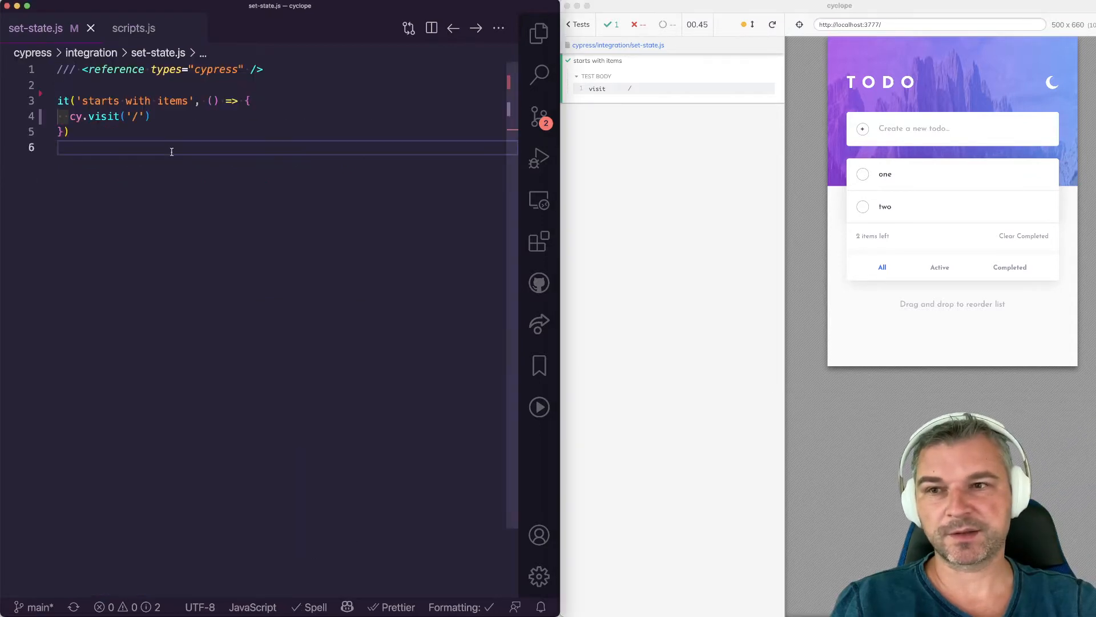
Before cy.visit, seed localStorage 'todos' with a stringified array: 'first' active, 'second' completed
{"action": "type", "text": "cy.visit('http://localhost:3000/')"}
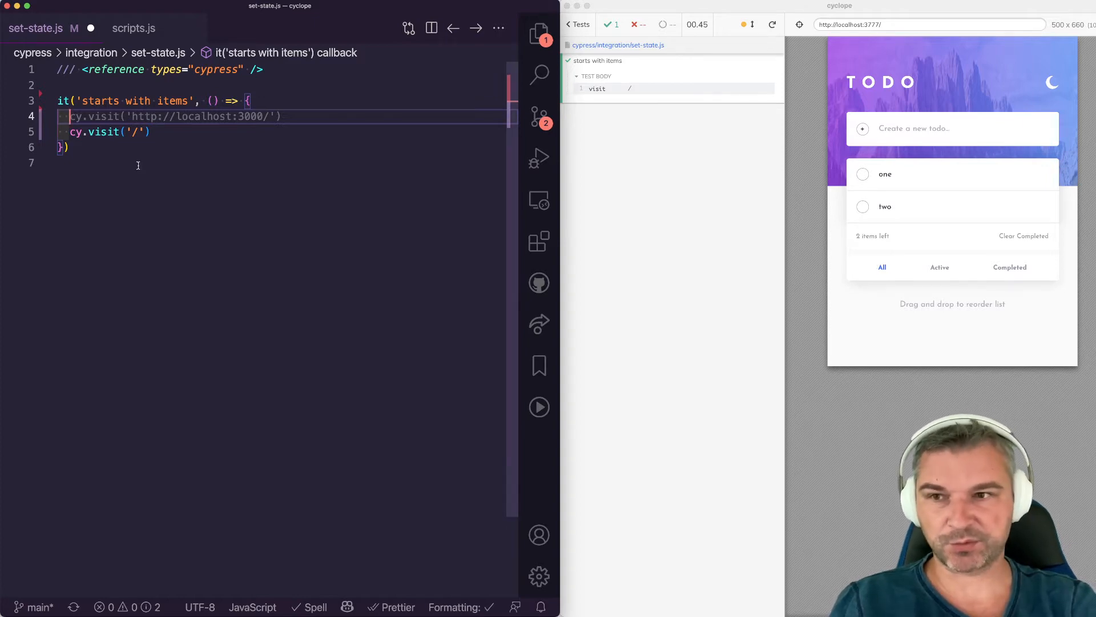
{"action": "type", "text": "o"}
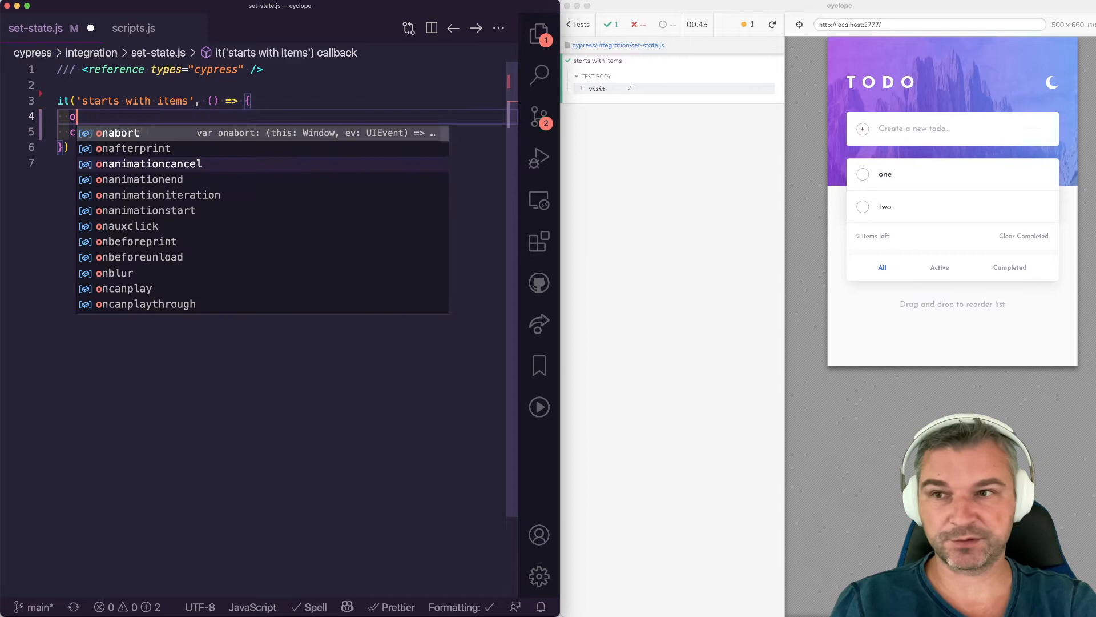
{"action": "type", "text": "localStorage.setItem('todos"}
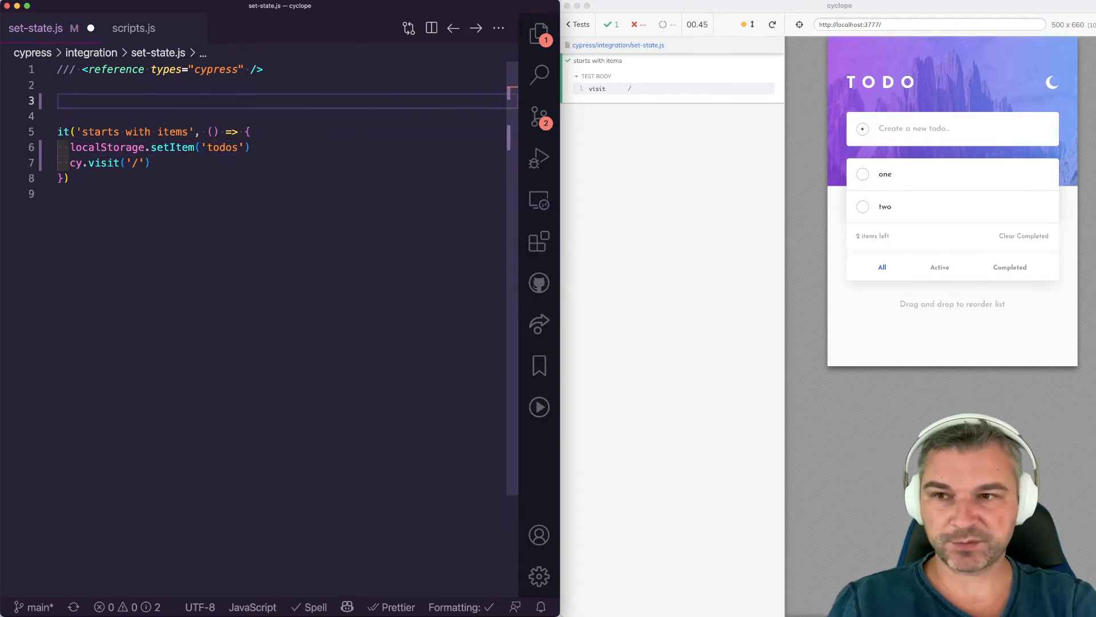
{"action": "type", "text": "const tods"}
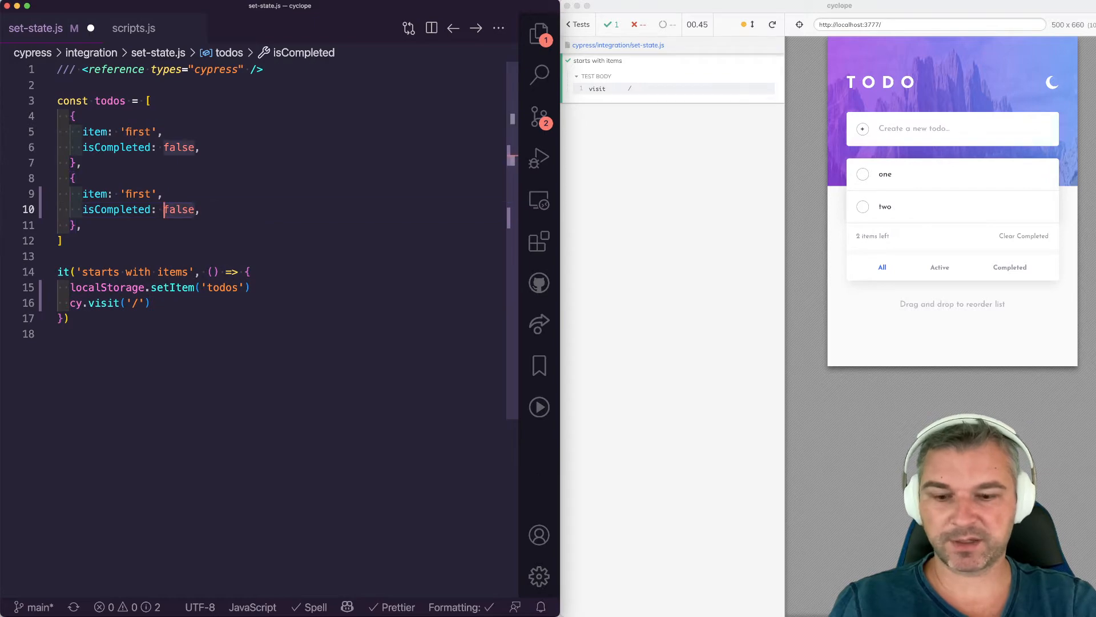
{"action": "type", "text": "true"}
{"action": "left_click", "coordinate": [282, 287]}
{"action": "type", "text": ", "}
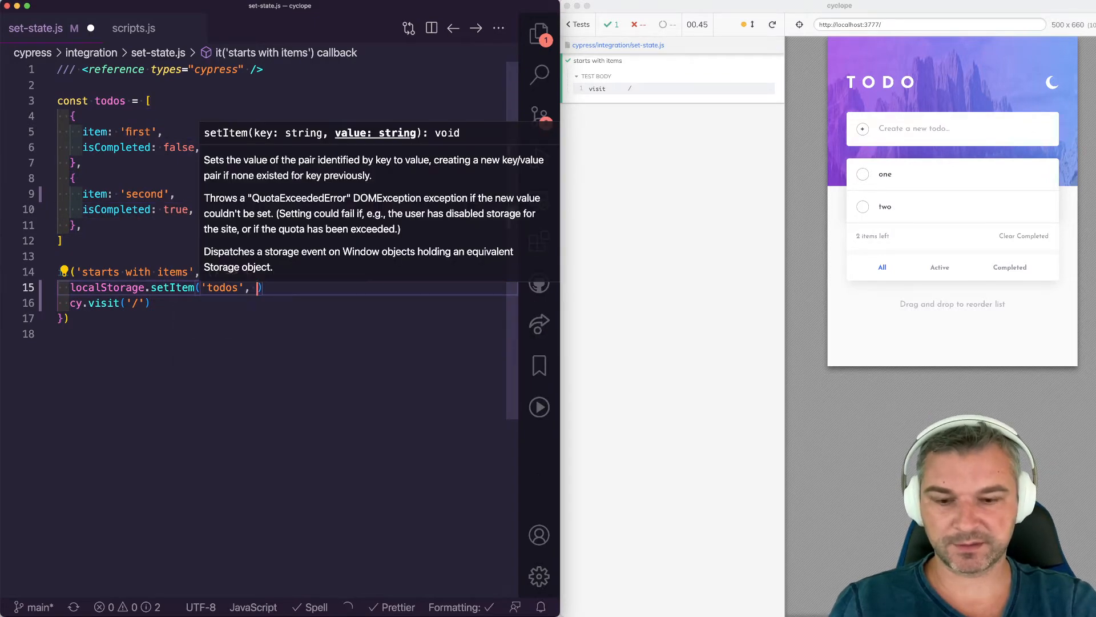
{"action": "type", "text": "JSON.stringify(todos)"}
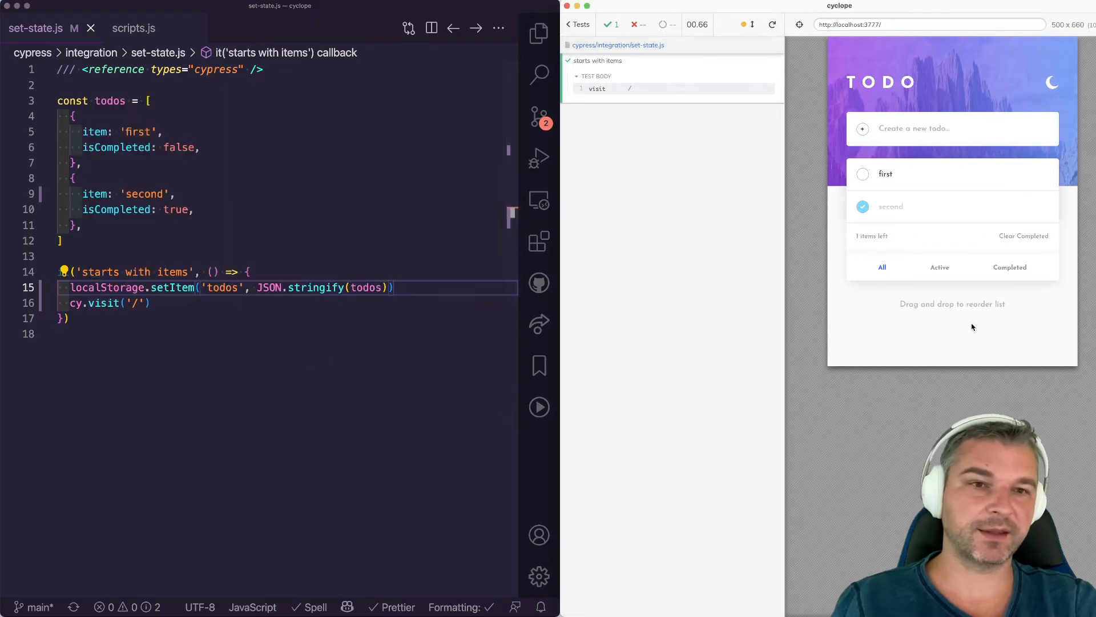
{"action": "mouse_move", "coordinate": [907, 211]}
{"action": "type", "text": "cy.get('"}
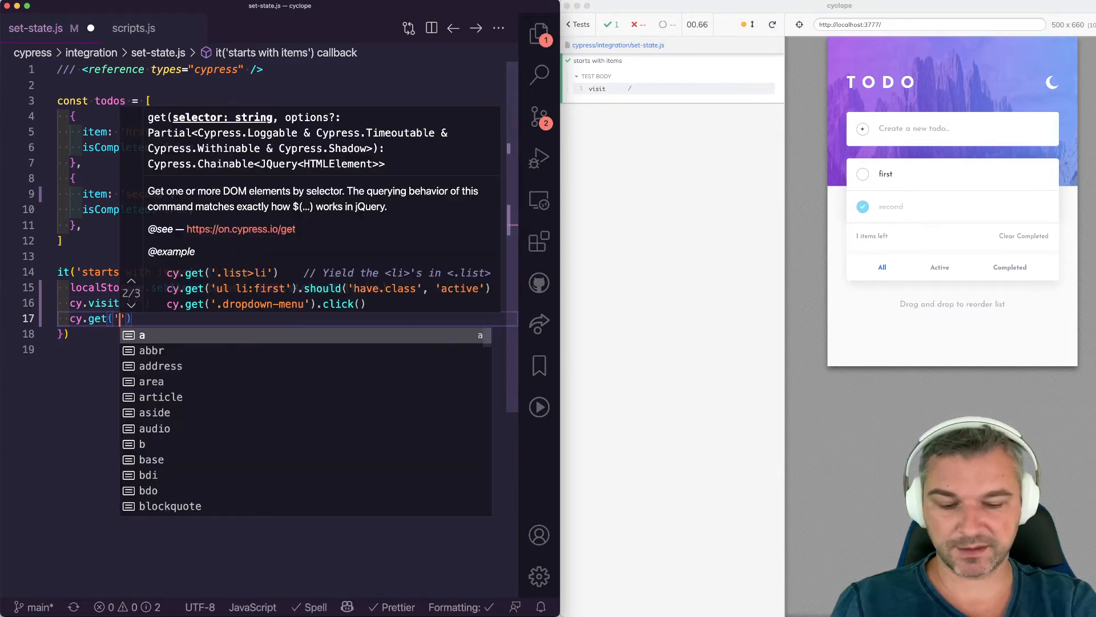
Add cy.get('.todo'), inspect the li.card markup, and start changing the selector to data-cy=todo
{"action": "type", "text": ".todo"}
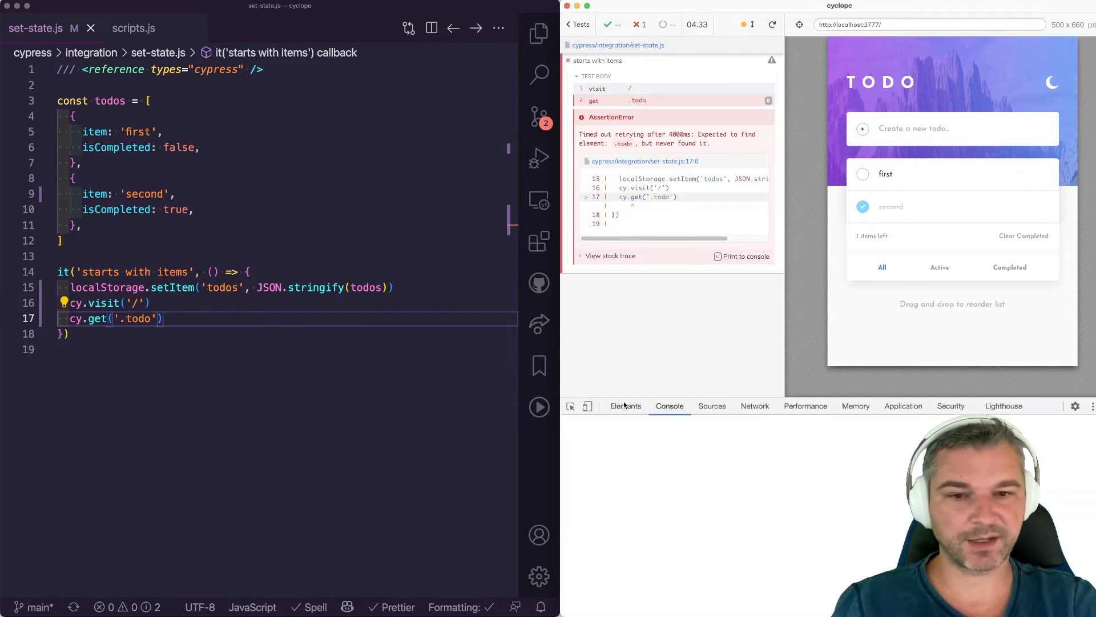
{"action": "left_click", "coordinate": [624, 405]}
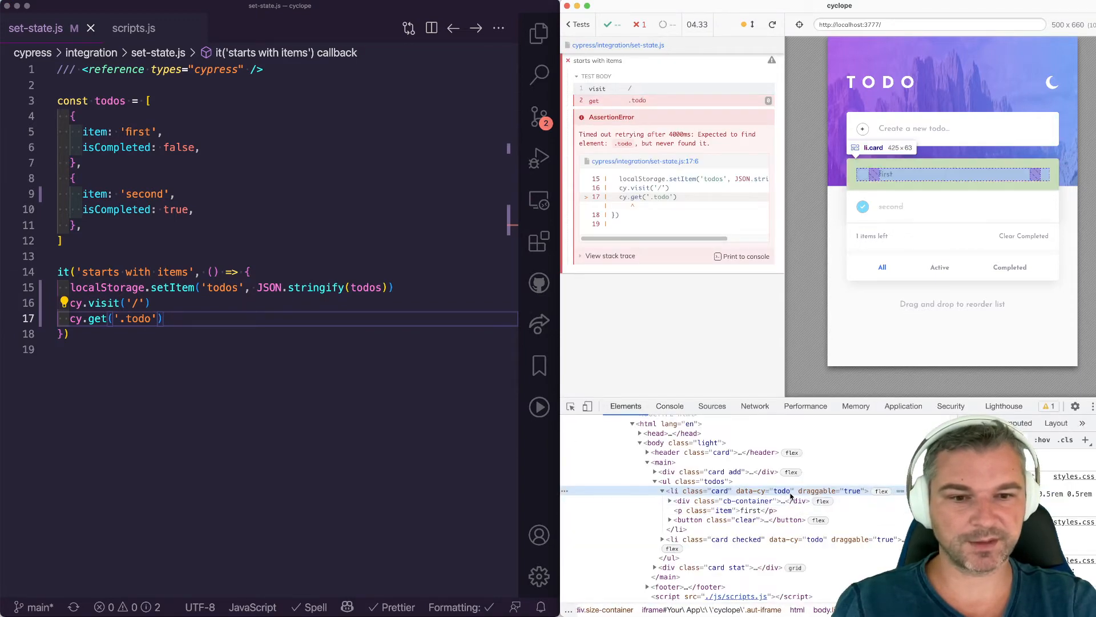
{"action": "type", "text": "[data]"}
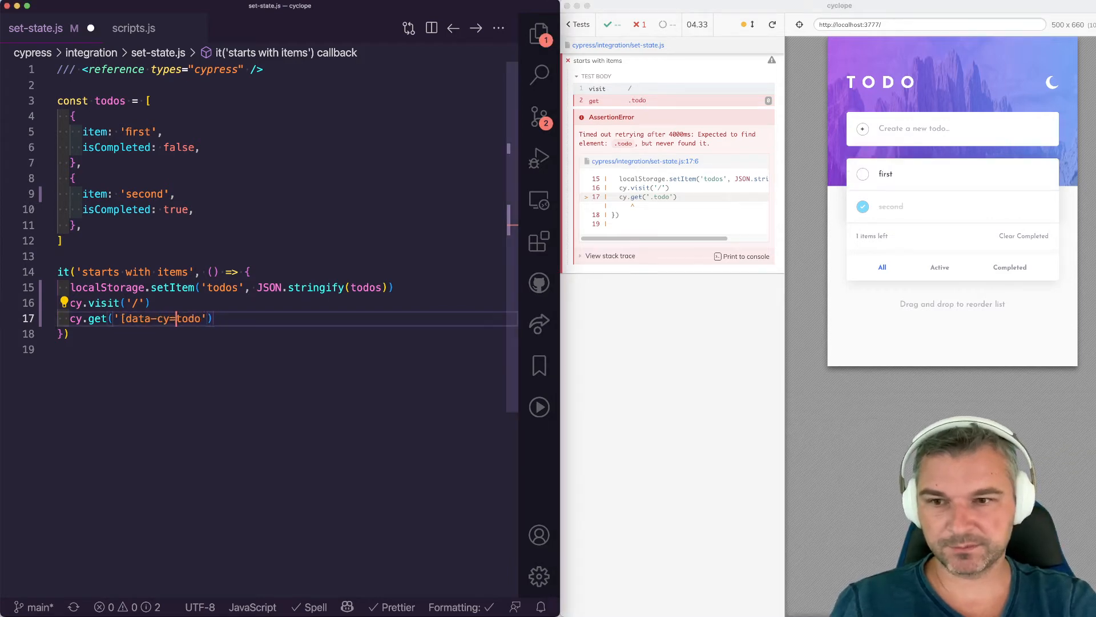
Assert the data-cy=todo list should have length todos.length
{"action": "type", "text": "].should"}
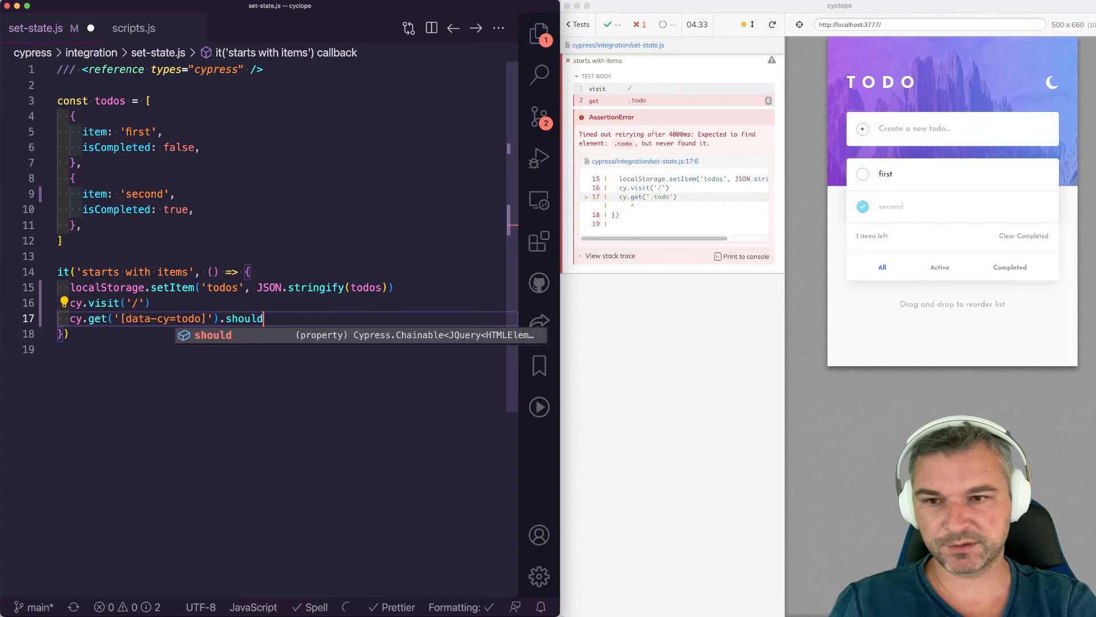
{"action": "type", "text": "('have.length', todos"}
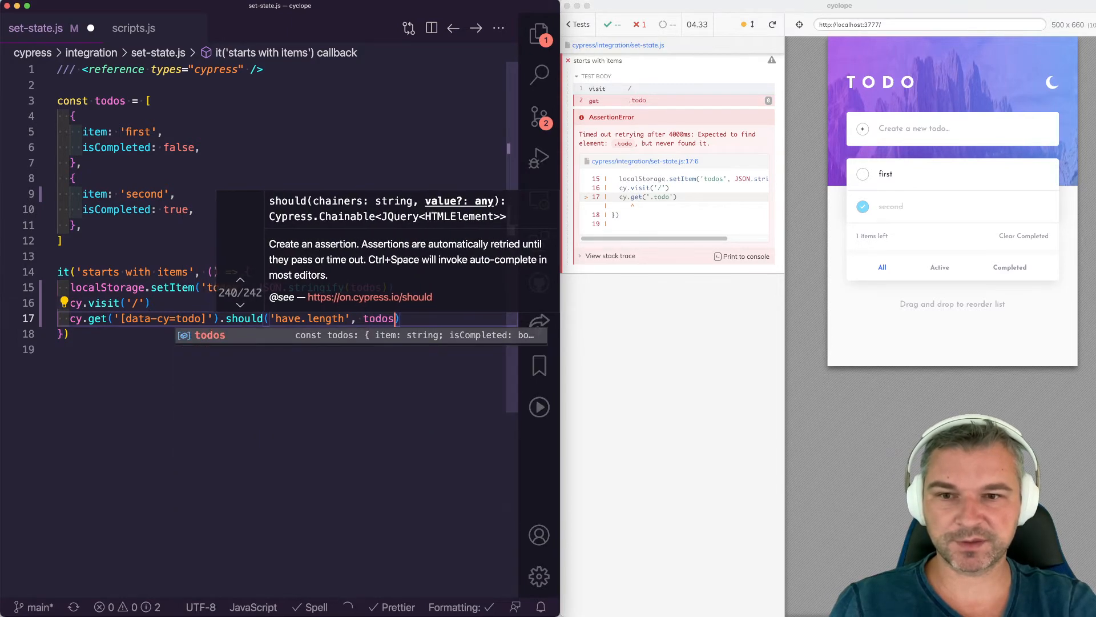
{"action": "type", "text": ".length"}
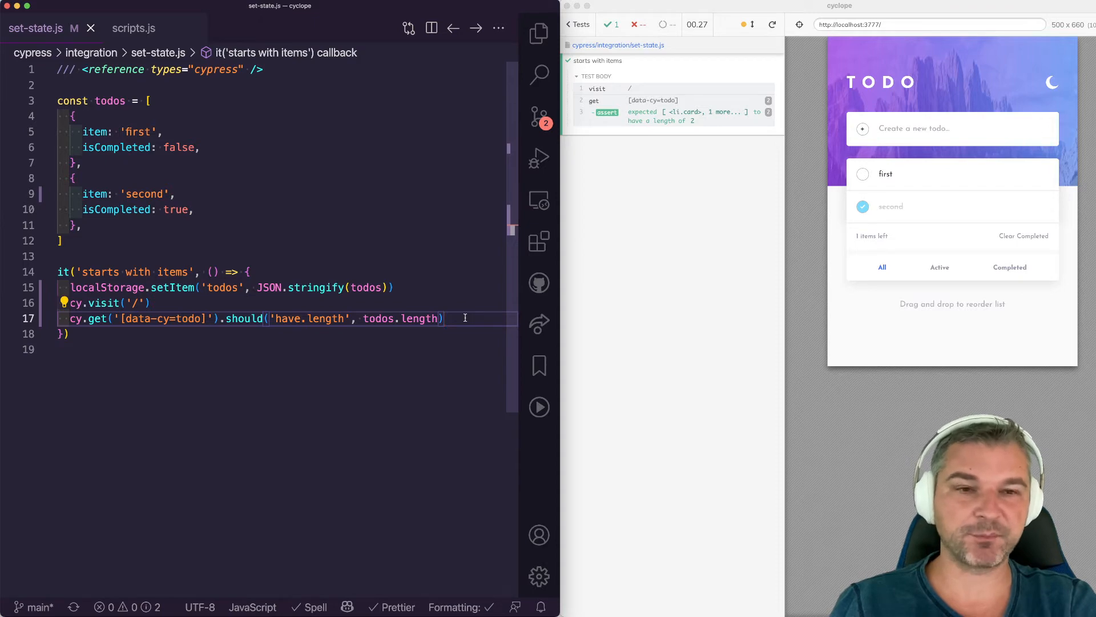
{"action": "key", "text": "Enter"}
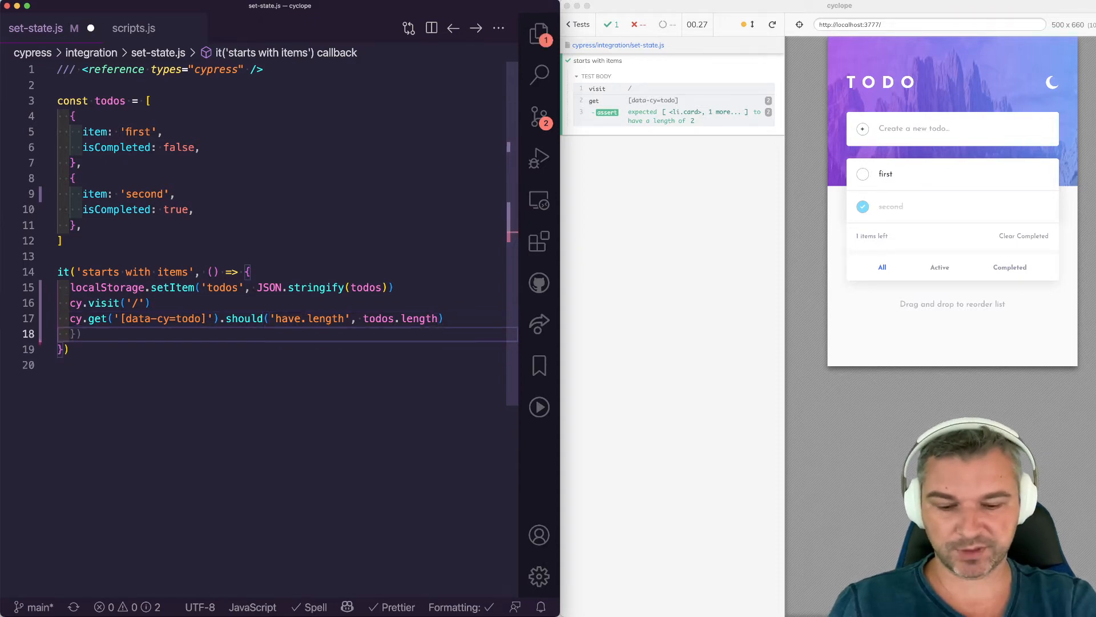
In a .then forEach, expect each $todos[index] to contain todo.item
{"action": "type", "text": ".then($todos => {"}
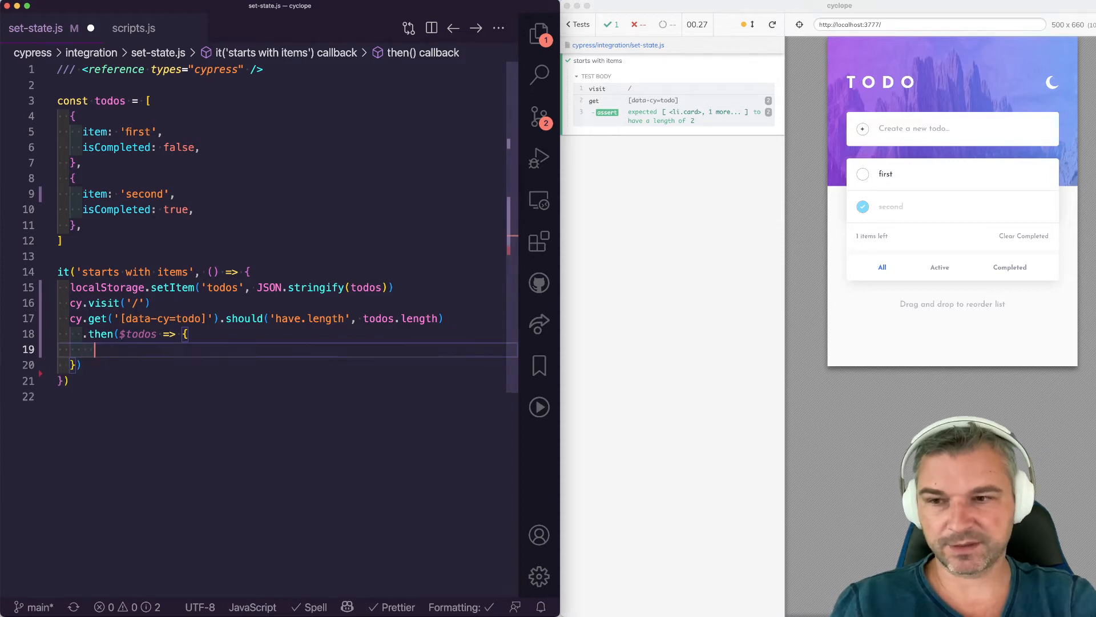
{"action": "type", "text": "$todos"}
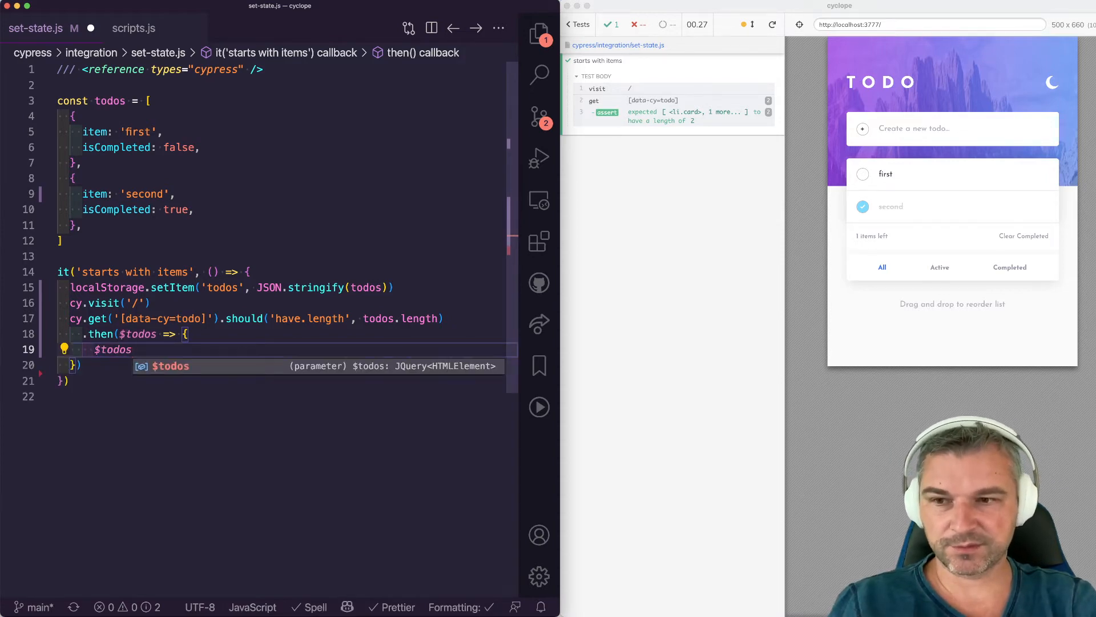
{"action": "type", "text": ".forEach((todo, index) => {"}
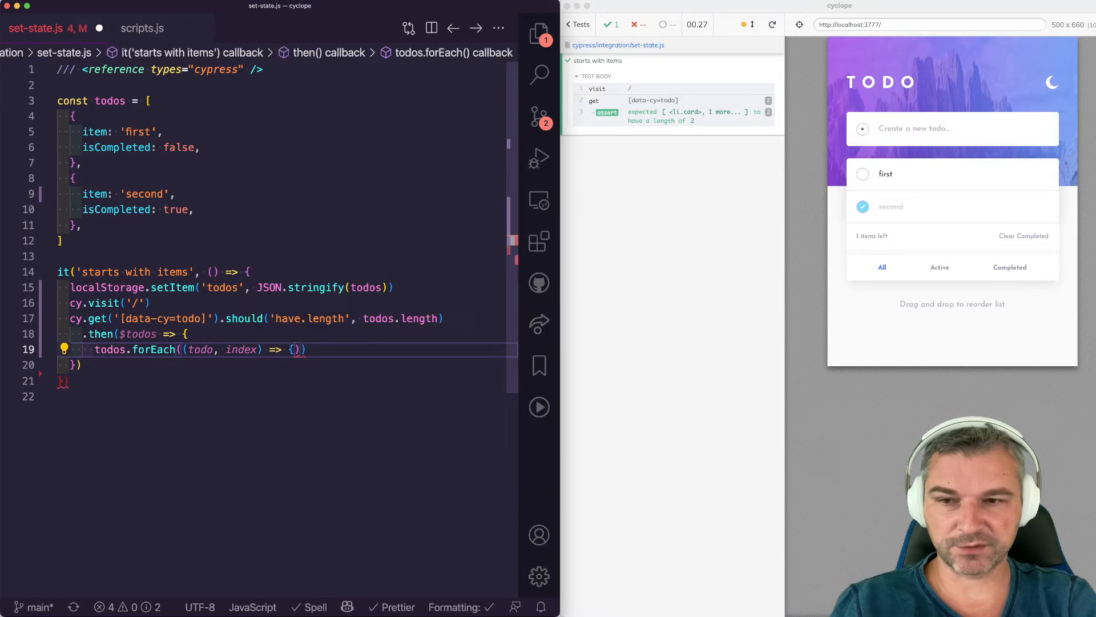
{"action": "key", "text": "enter"}
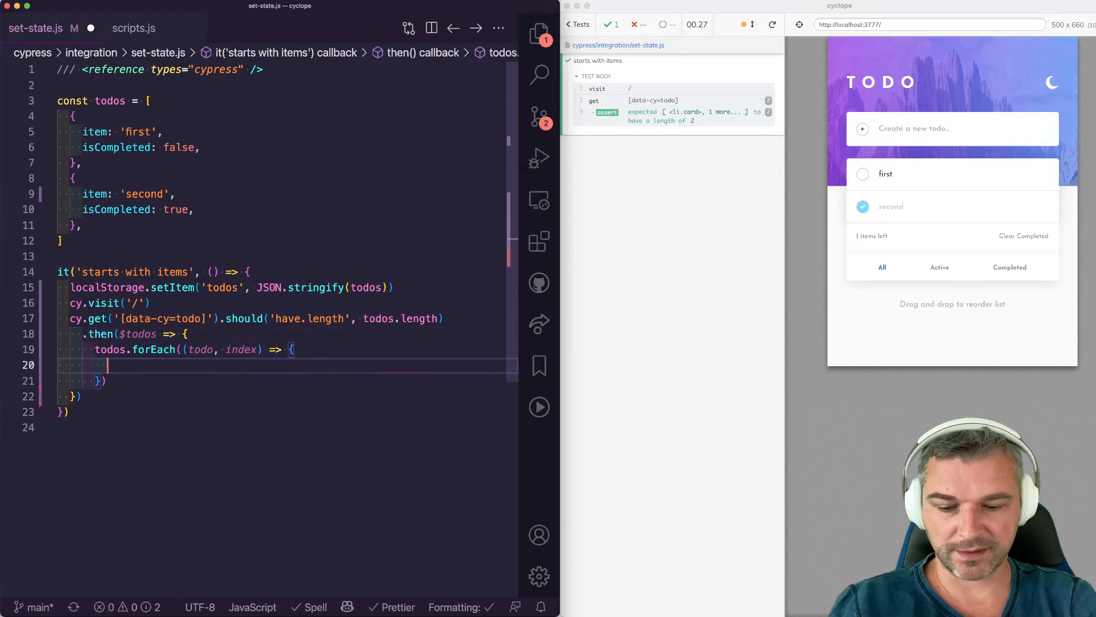
{"action": "type", "text": "expect($todos[index]).to.contain(todo.item)"}
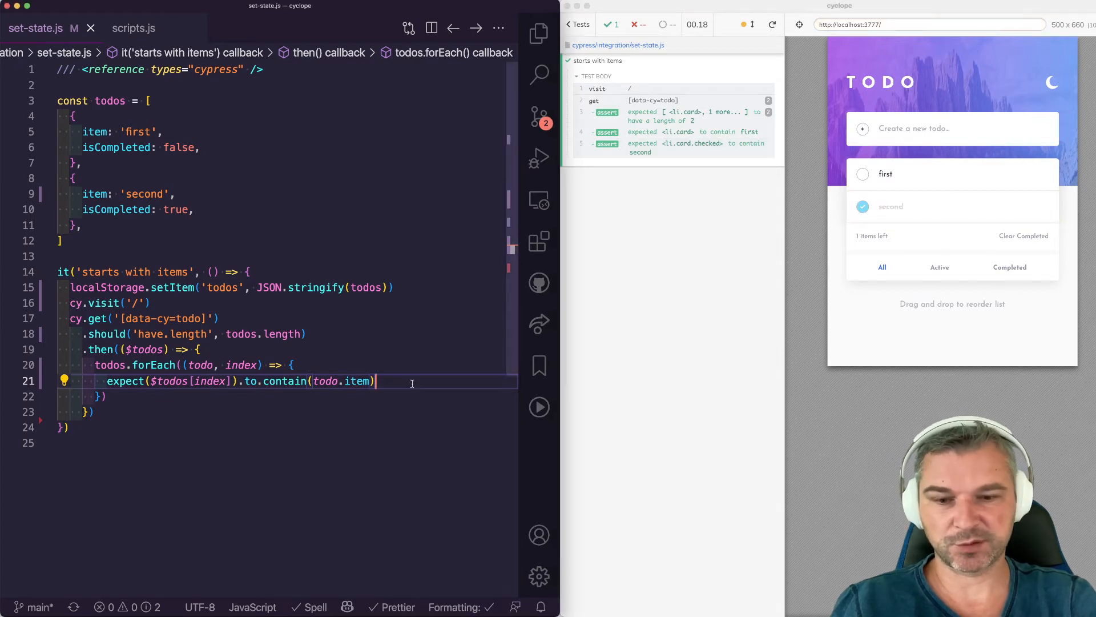
Expect class 'checked' when todo.isCompleted, and not.have.class('checked') otherwise
{"action": "type", "text": "if (todo.isCompl"}
{"action": "type", "text": "expect($todos"}
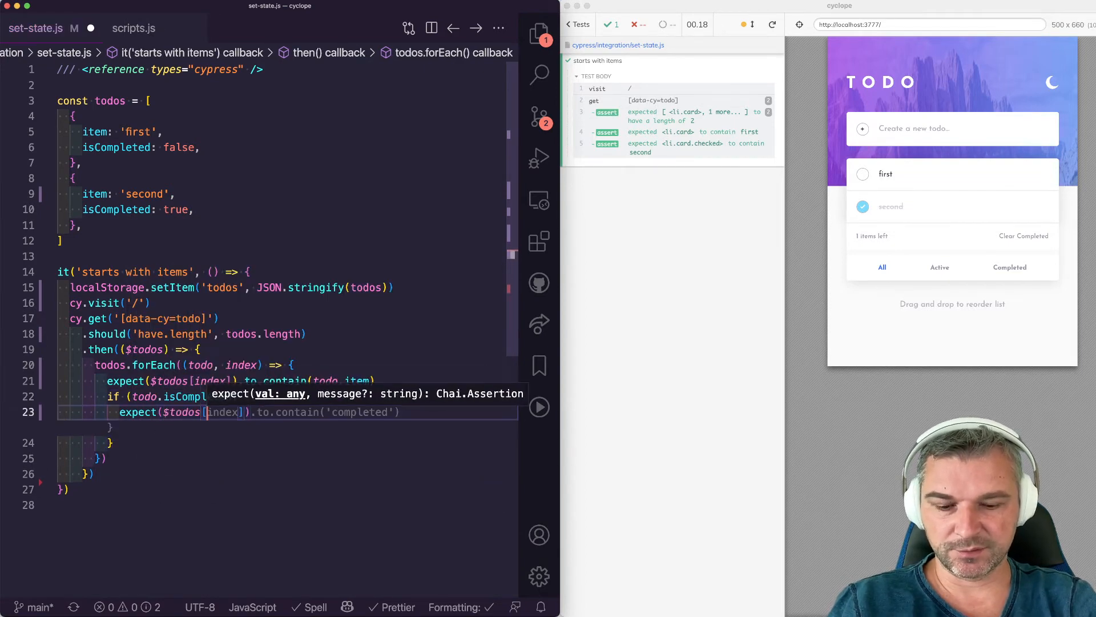
{"action": "type", "text": "have"}
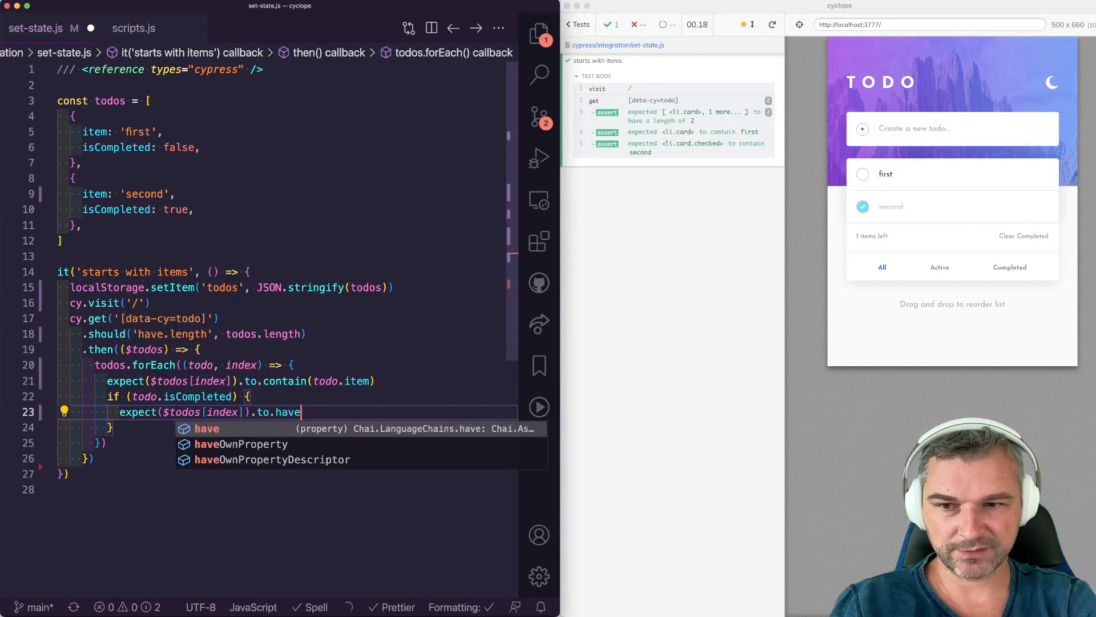
{"action": "type", "text": ".class('checked'"}
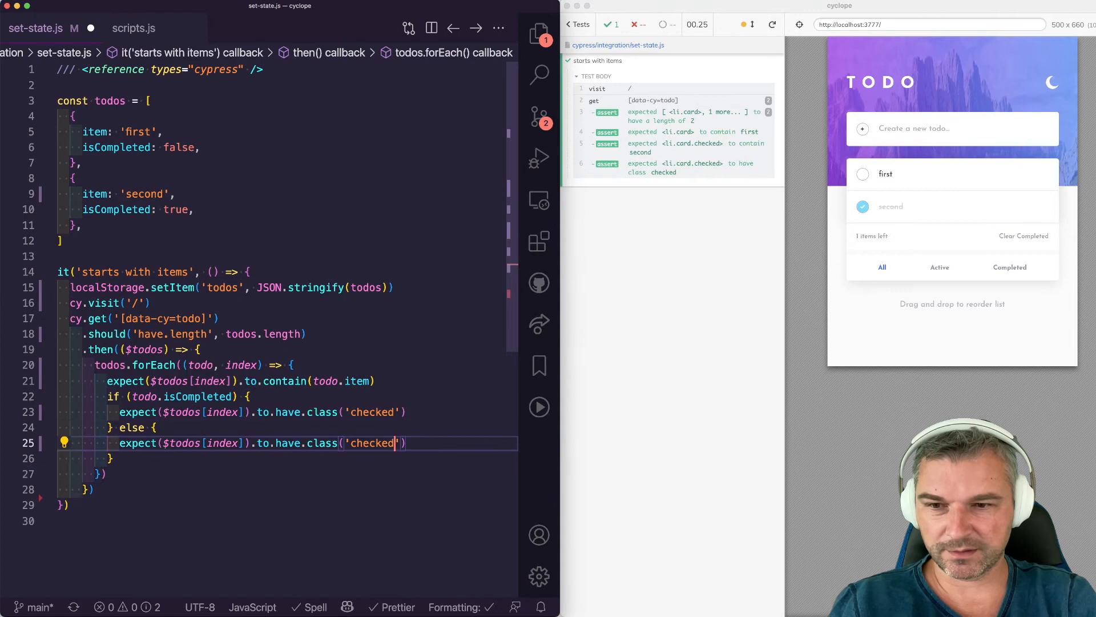
{"action": "type", "text": ".not."}
{"action": "type", "text": "cy.get('[data-cy=add]').type('"}
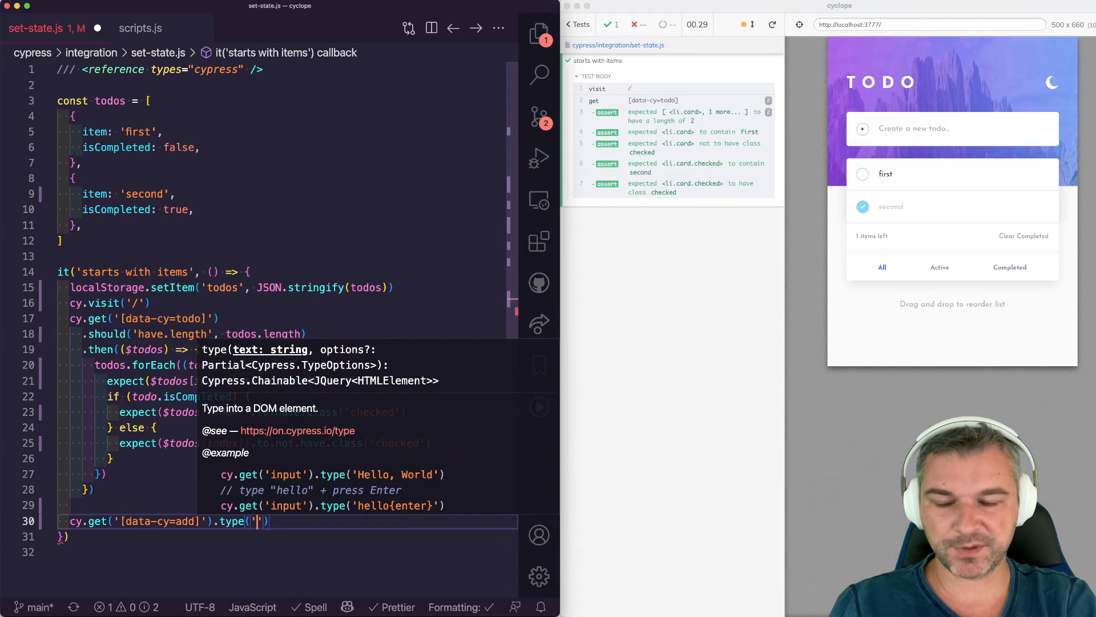
Type 'third{enter}' into add-todo and assert data-cy=todo has length todos.length + 1
{"action": "type", "text": "third{enter}"}
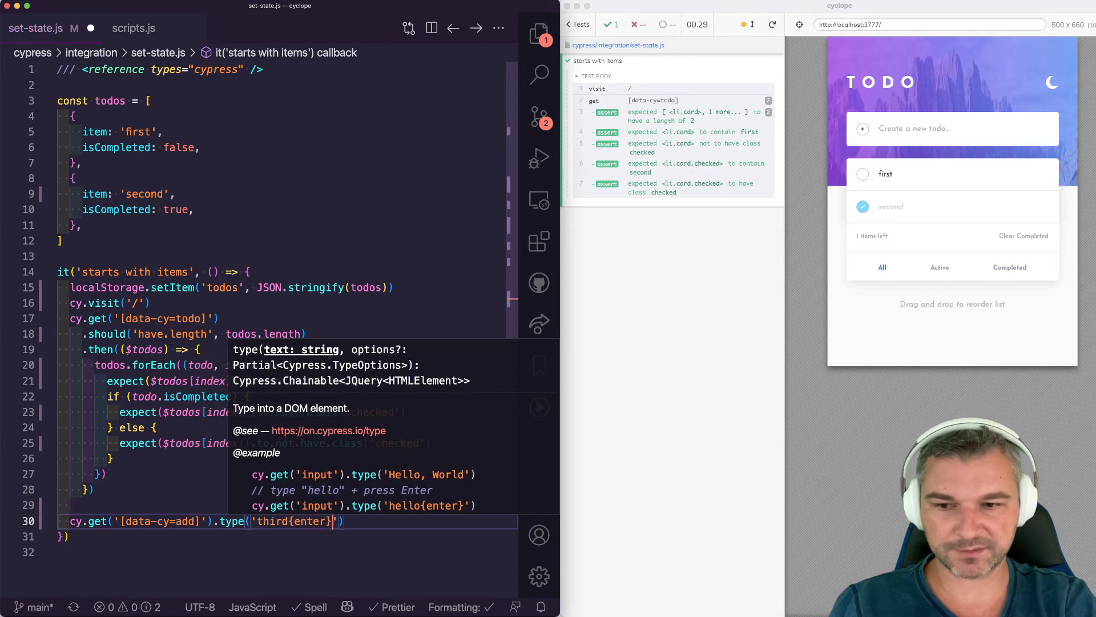
{"action": "type", "text": "-todo"}
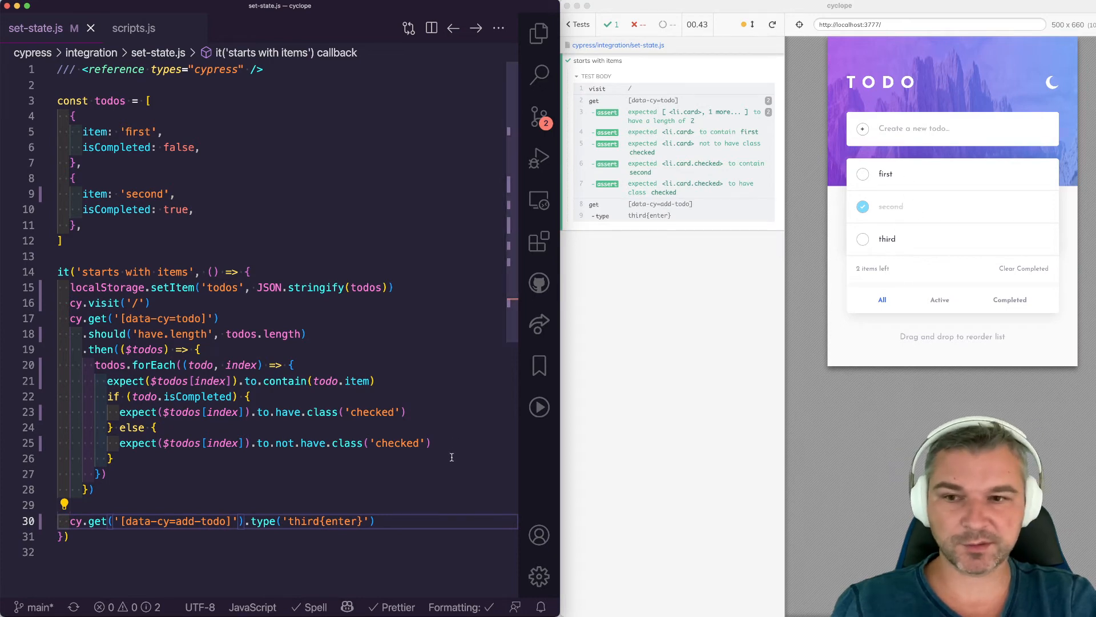
{"action": "double_click", "coordinate": [279, 334]}
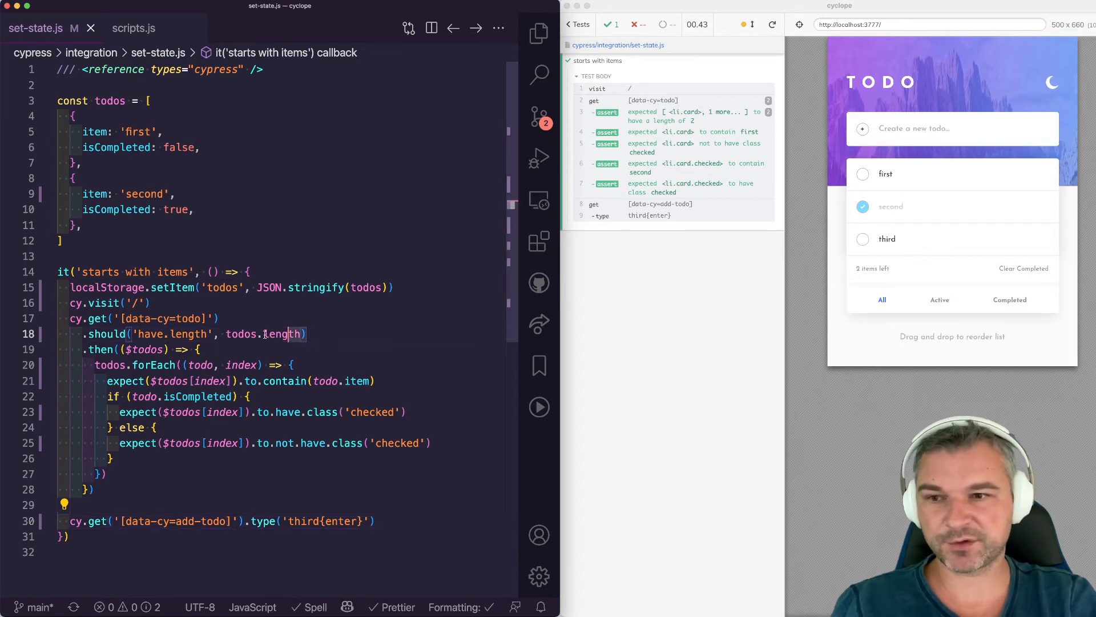
{"action": "type", "text": "cy.get('[data-cy=todo]').should('have.length', todos.length )"}
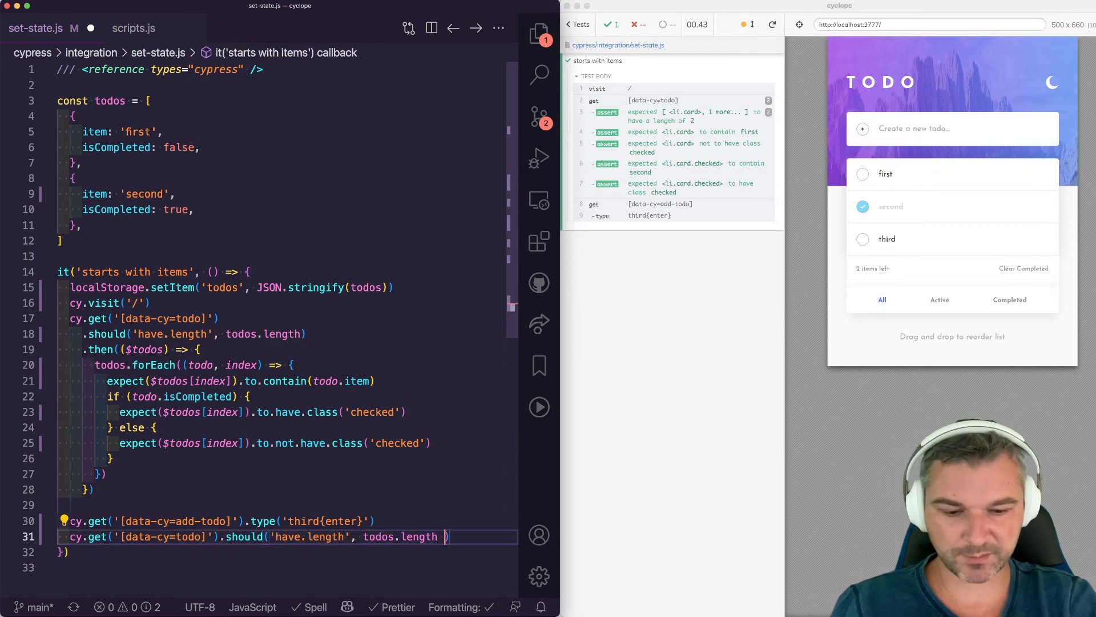
{"action": "type", "text": "+ 1"}
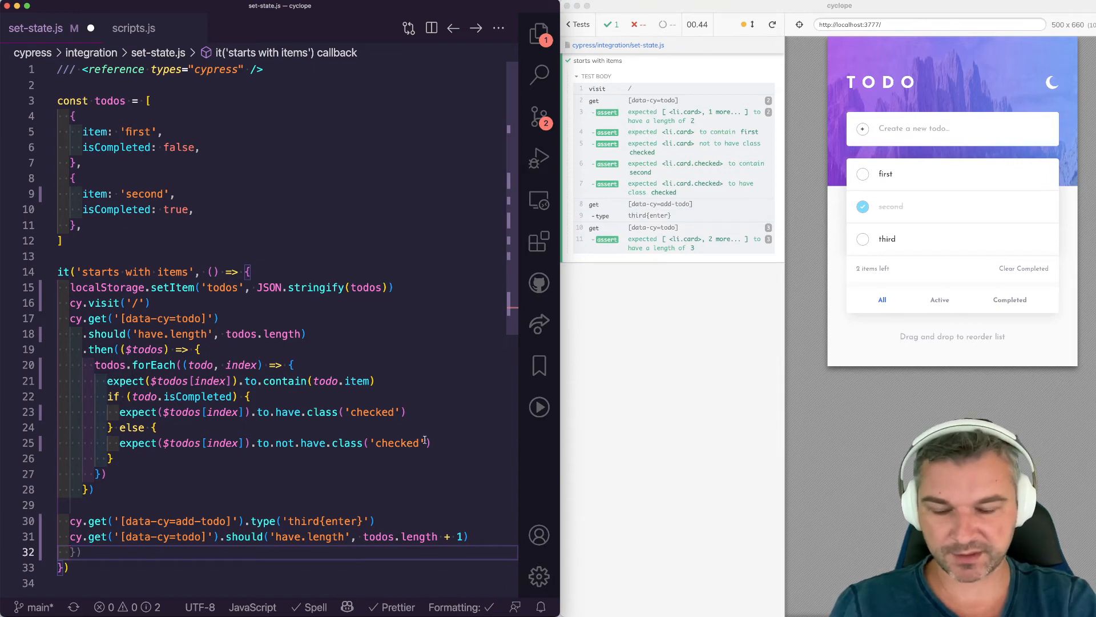
In a .then callback, parse localStorage 'todos' into newTodos and expect length todos.length + 1
{"action": "type", "text": "localStorage.getItem"}
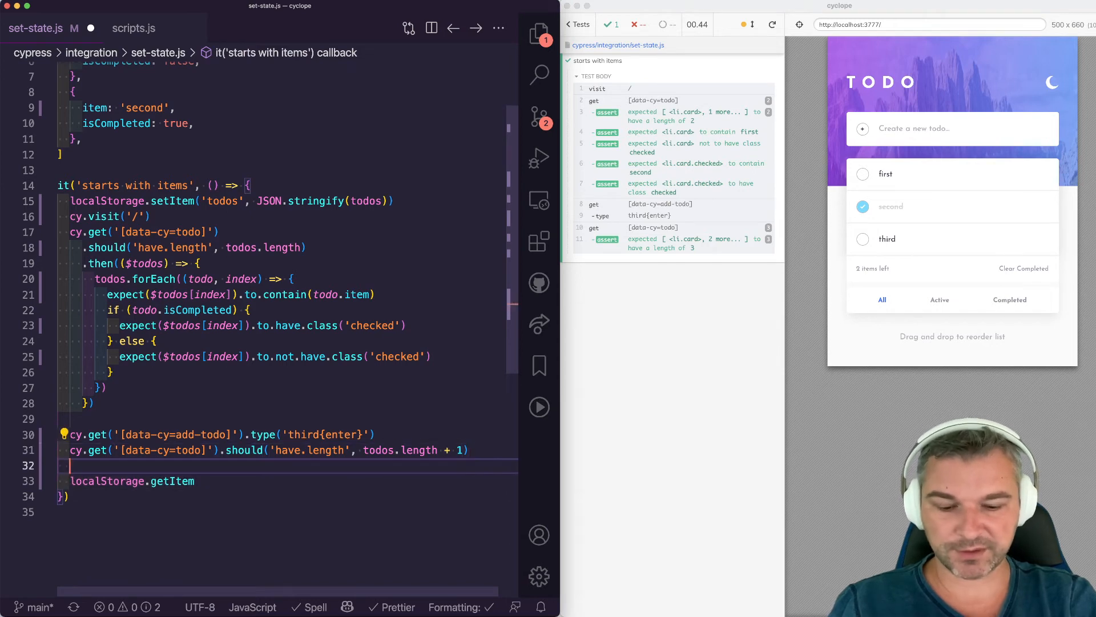
{"action": "type", "text": ".then(($todos) => {"}
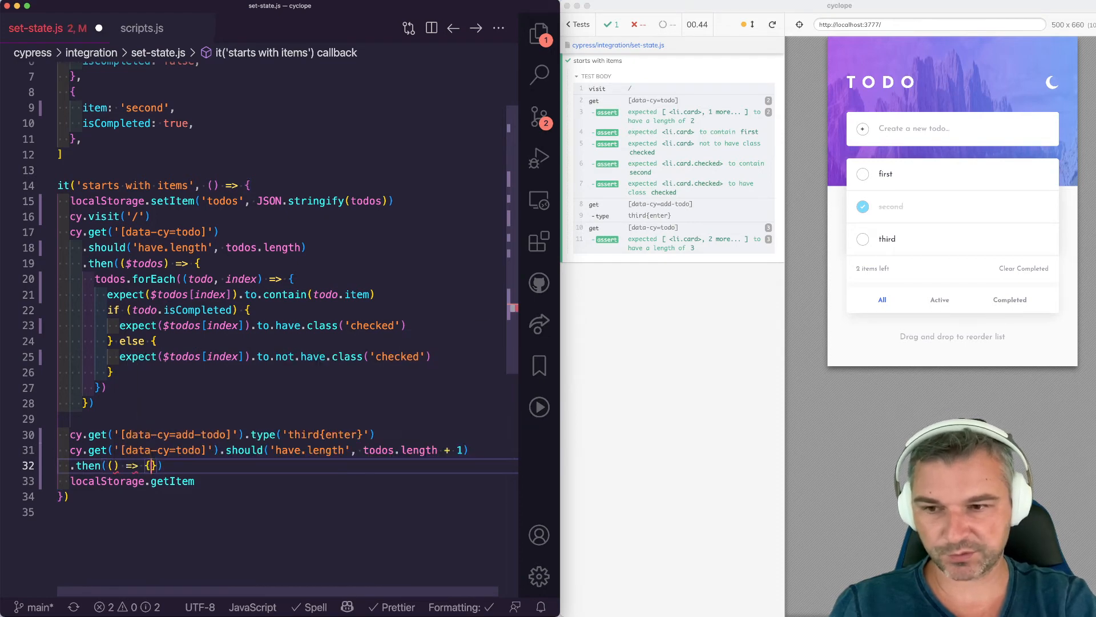
{"action": "key", "text": "enter"}
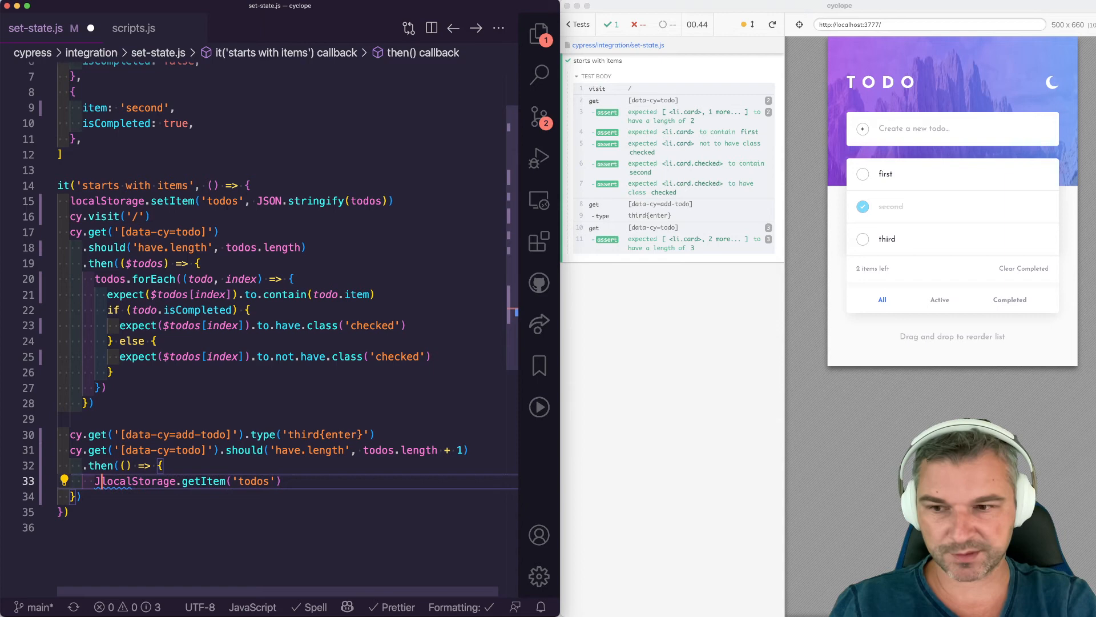
{"action": "type", "text": "JSON.parse("}
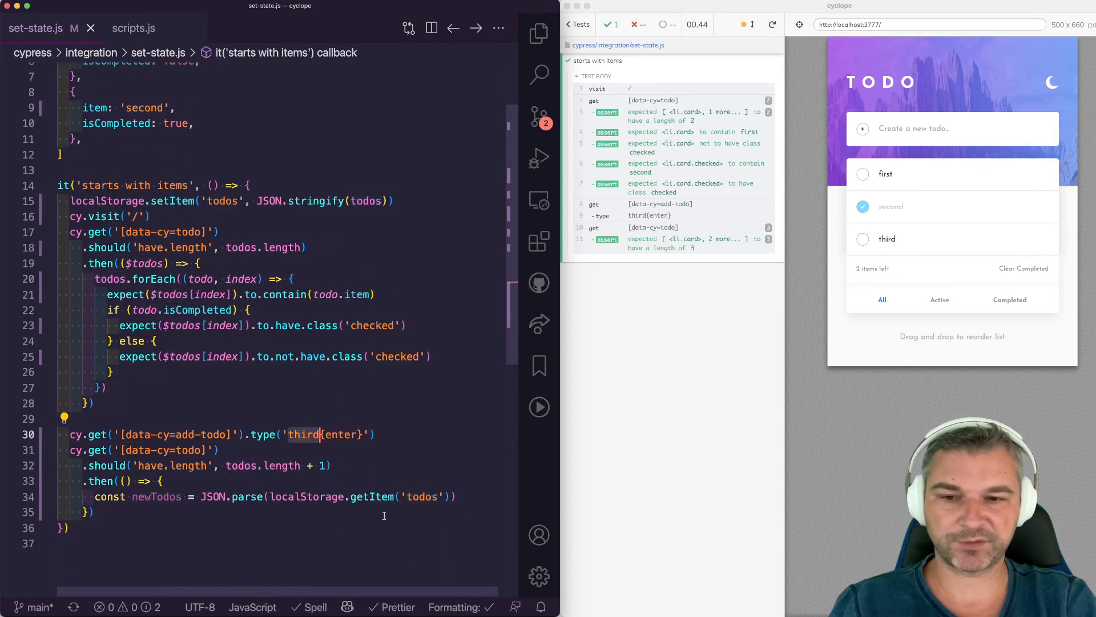
{"action": "type", "text": "expect(newTodos).to.have.length(todos.length + 1)"}
{"action": "type", "text": "cy.window().it"}
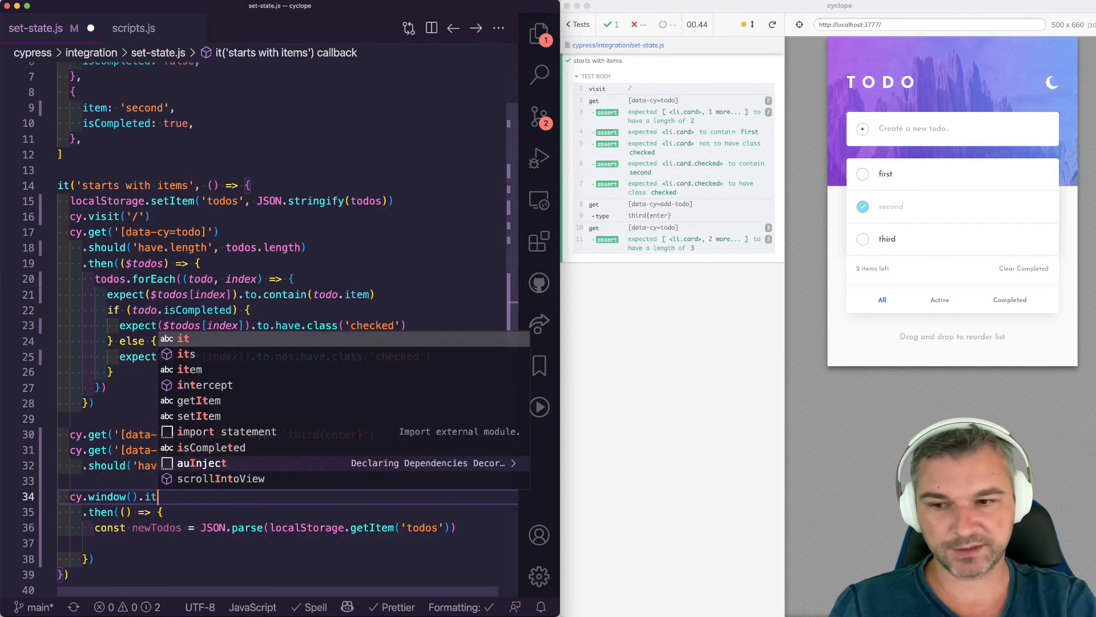
Replace the then-callback with cy.window().its('localStorage').invoke('getItem', 'todos')
{"action": "type", "text": "s('localStorage"}
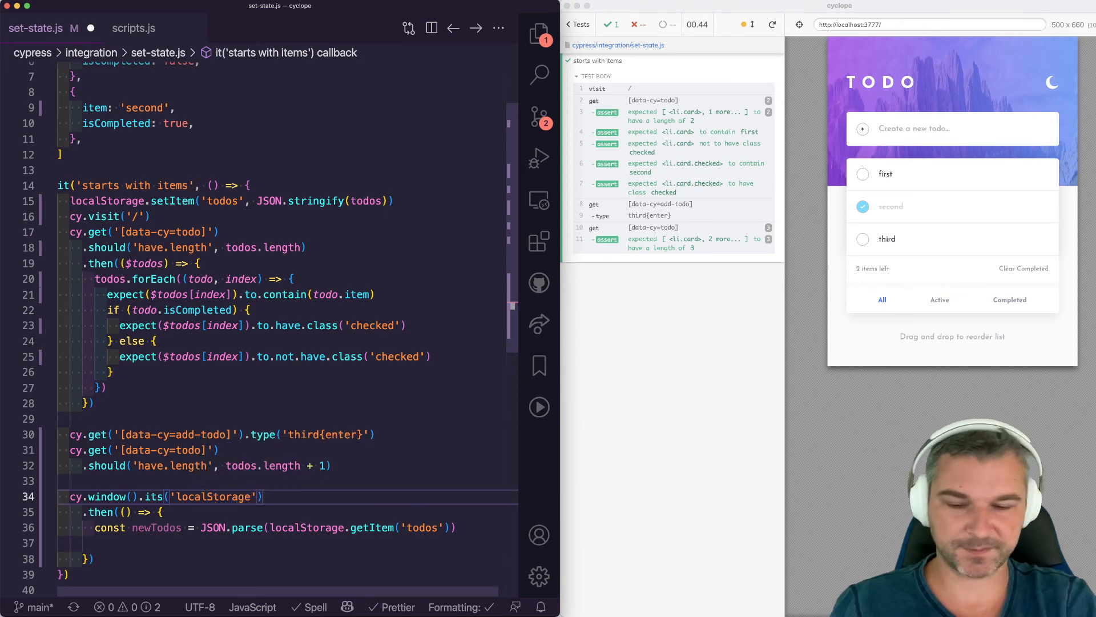
{"action": "type", "text": ".invoke()"}
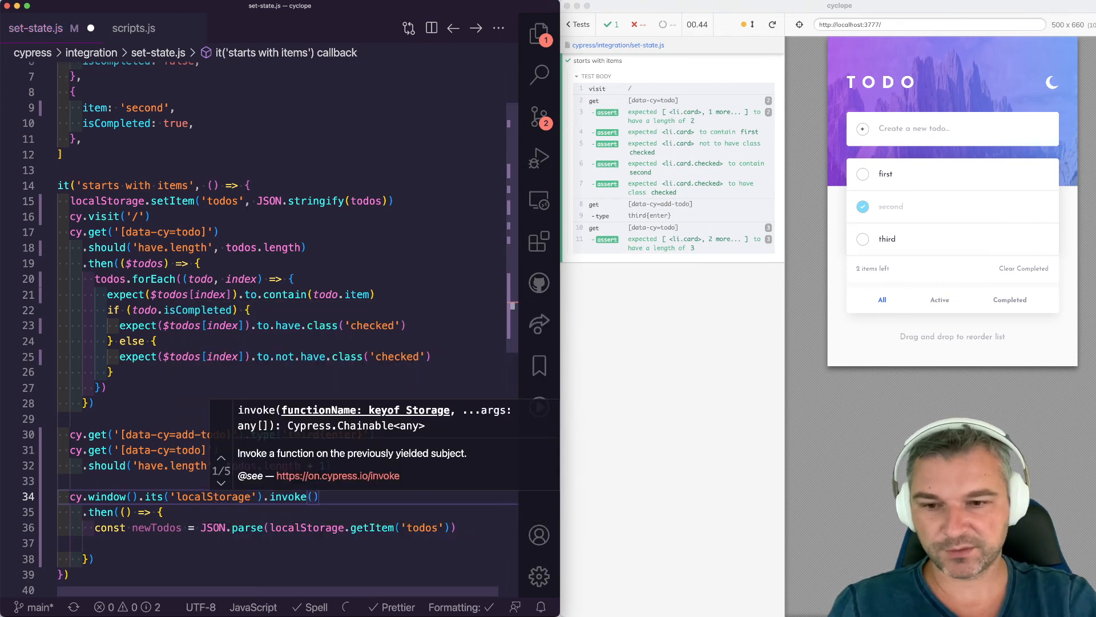
{"action": "type", "text": "getItem', 'todos"}
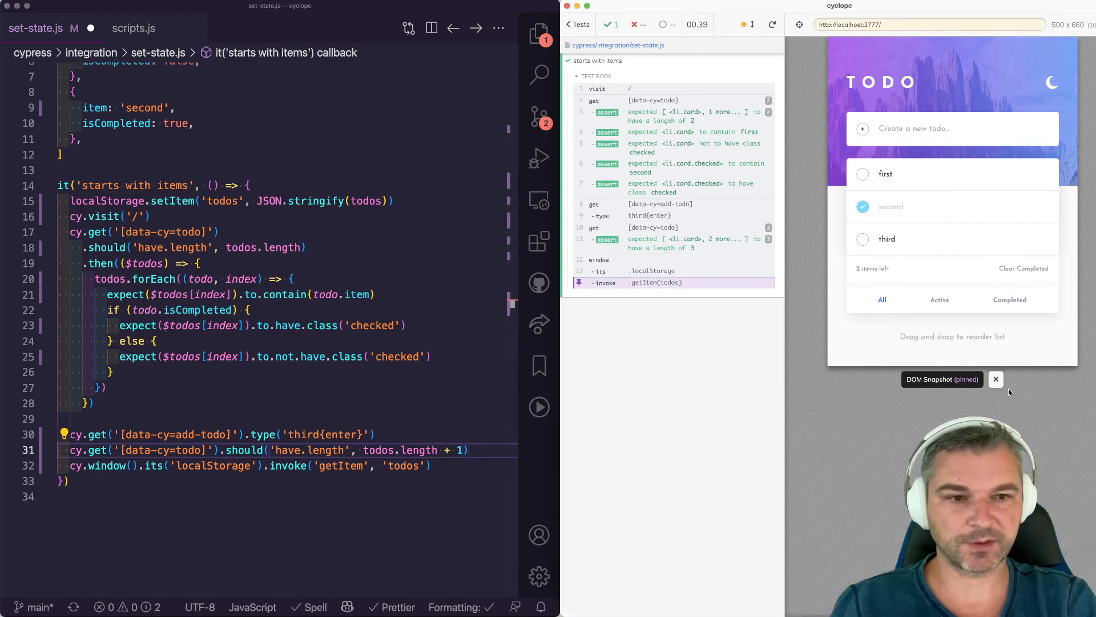
{"action": "left_click", "coordinate": [435, 466]}
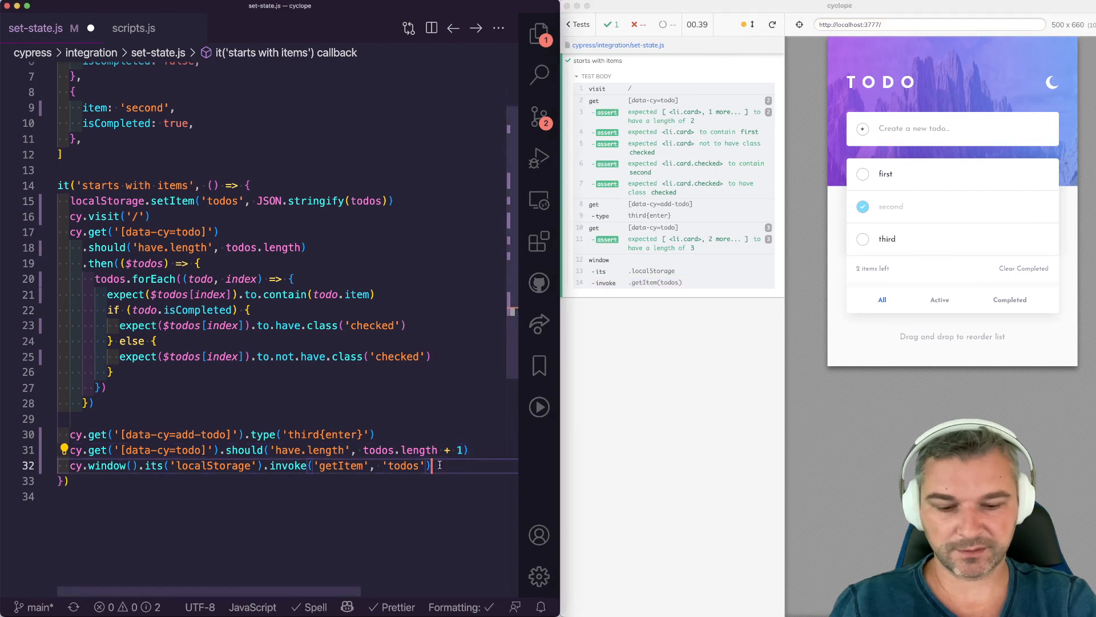
Pipe getItem through .then(JSON.parse) and assert deep.equal to [...todos, {item: ...}]
{"action": "type", "text": ".then(JSON."}
{"action": "type", "text": ".should('deep.equal', [.."}
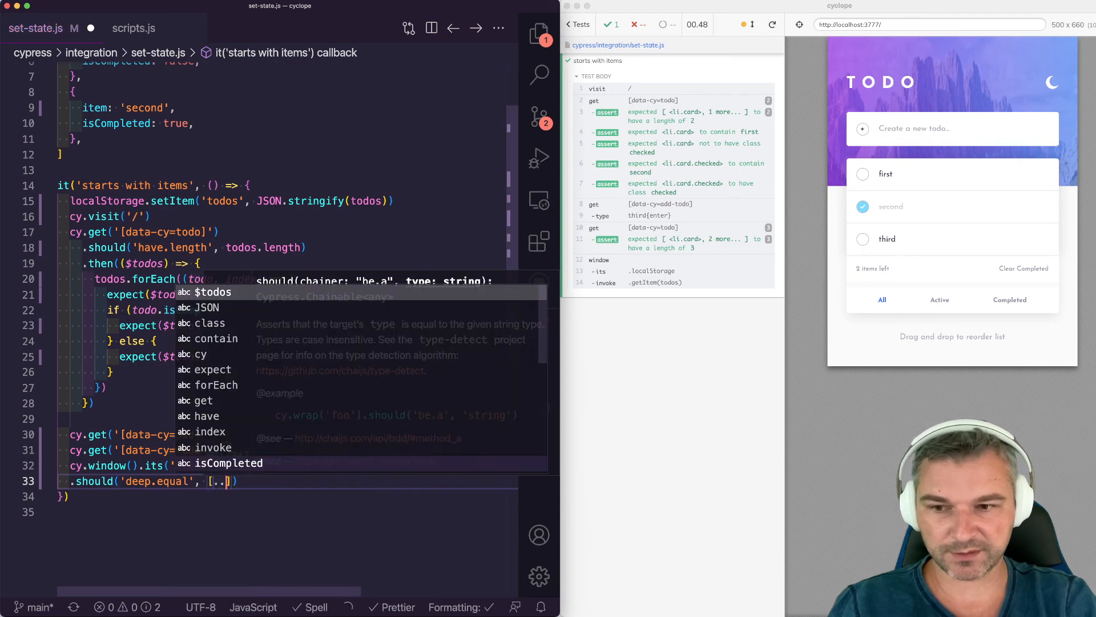
{"action": "type", "text": "todos"}
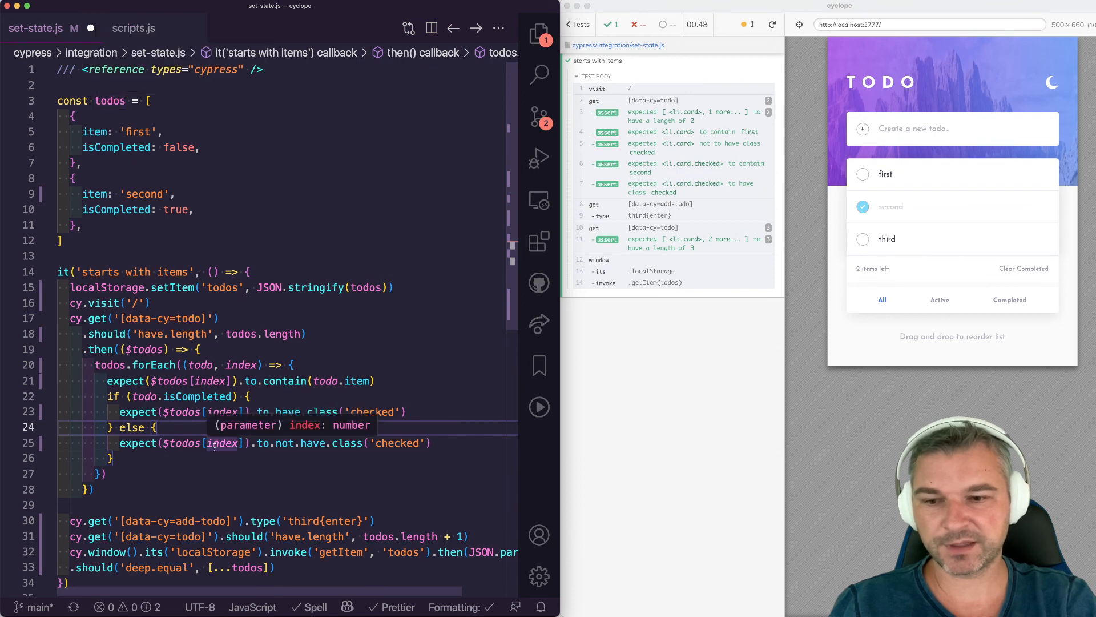
{"action": "left_click", "coordinate": [293, 583]}
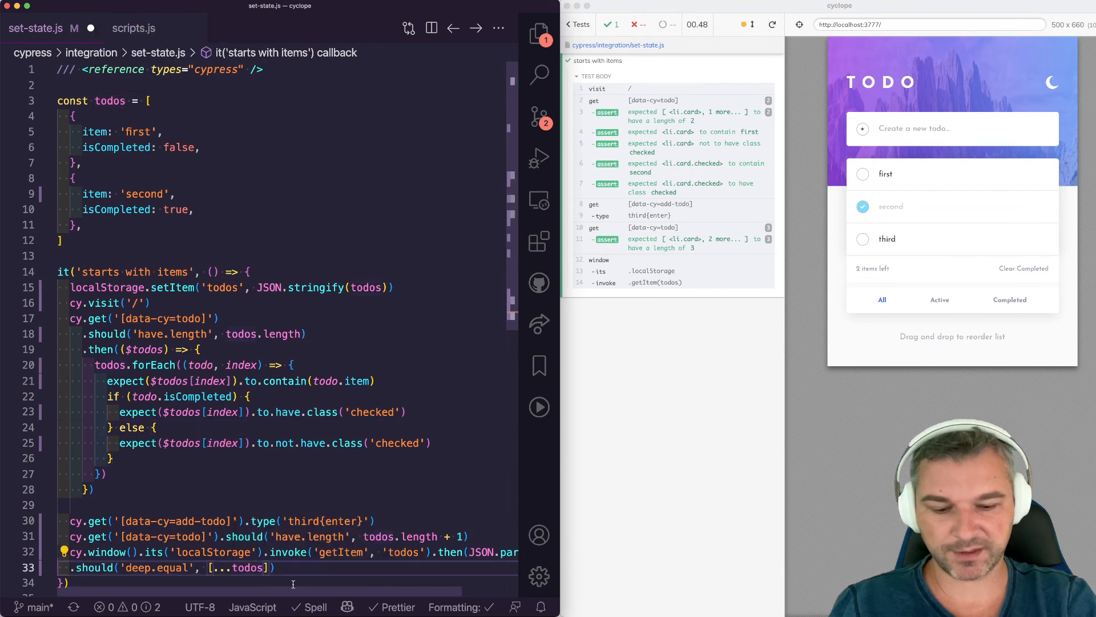
{"action": "type", "text": "item}"}
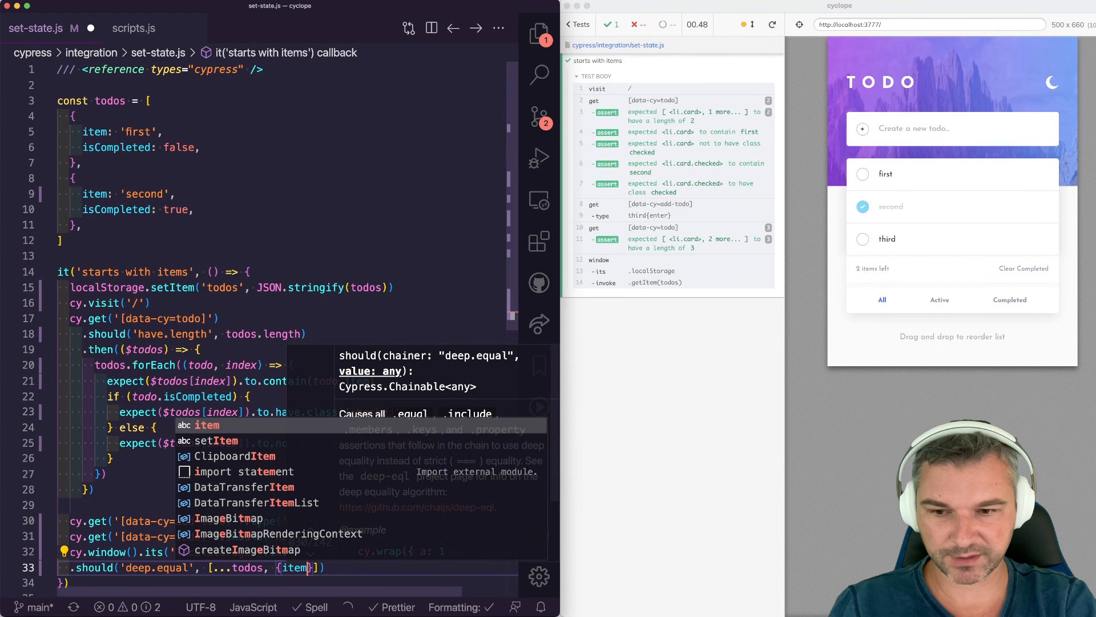